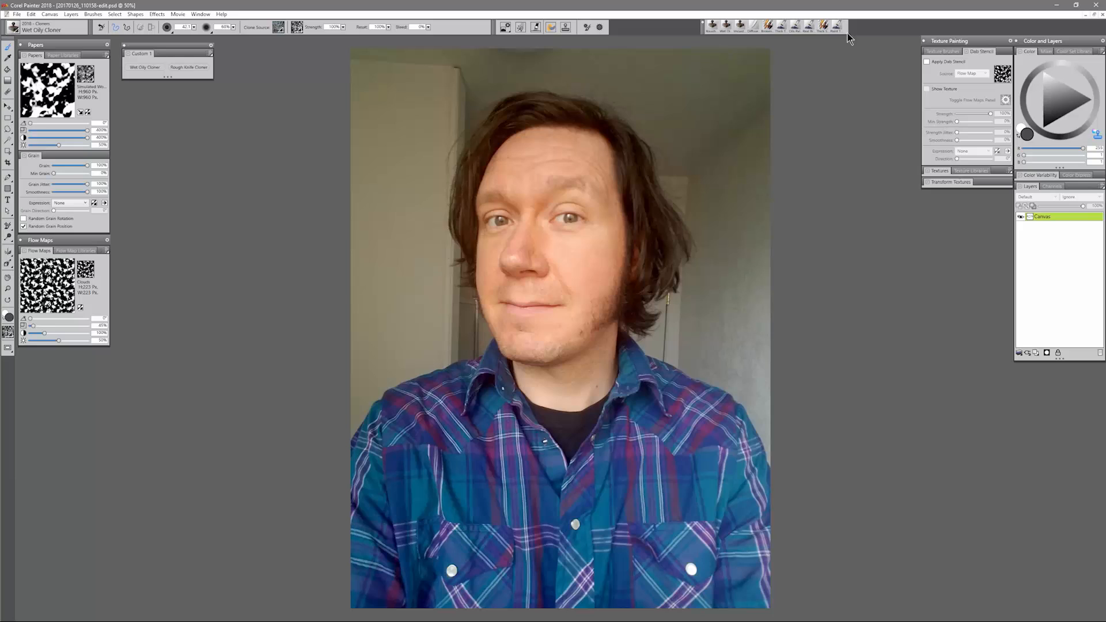
{"action": "mouse_move", "coordinate": [776, 234]}
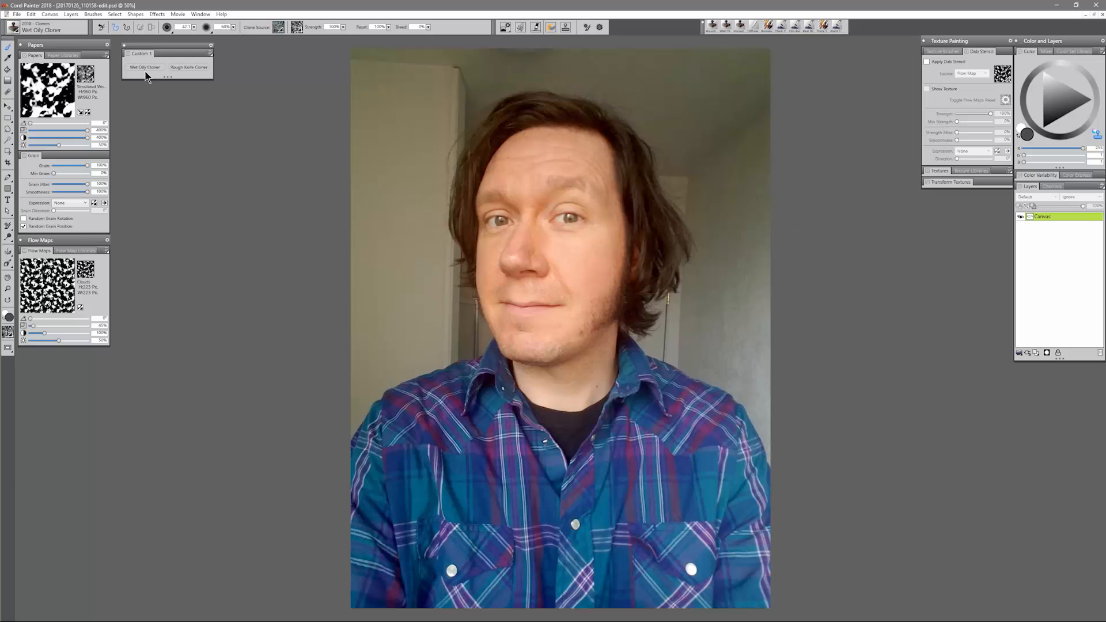
{"action": "mouse_move", "coordinate": [144, 67]}
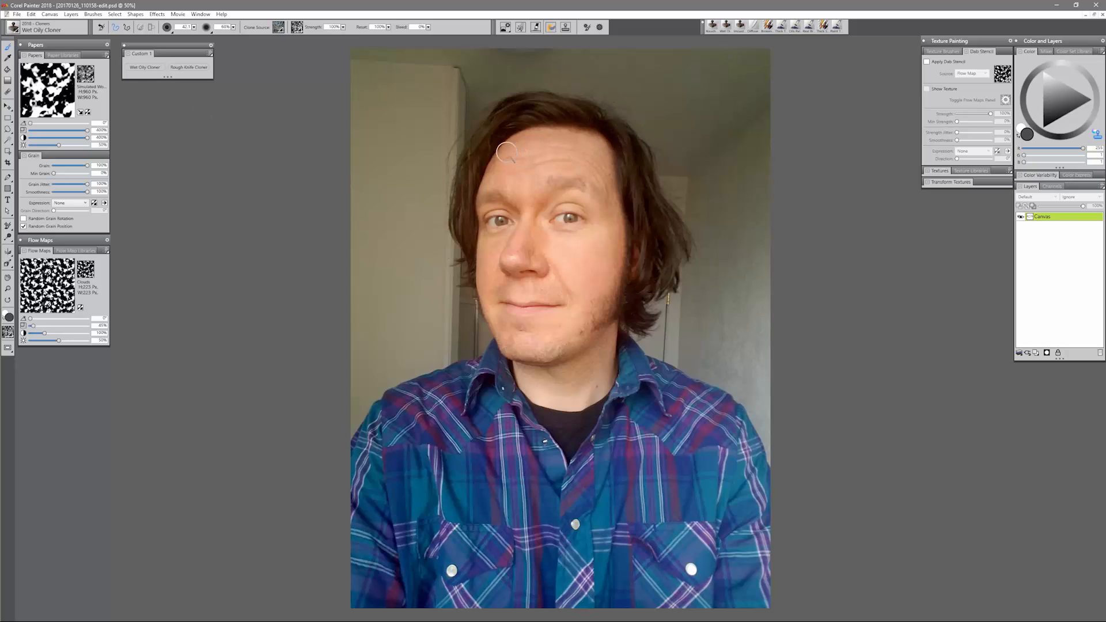
Paint test clone strokes across the forehead and down the cheek
{"action": "left_click_drag", "start_coordinate": [508, 148], "coordinate": [486, 179]}
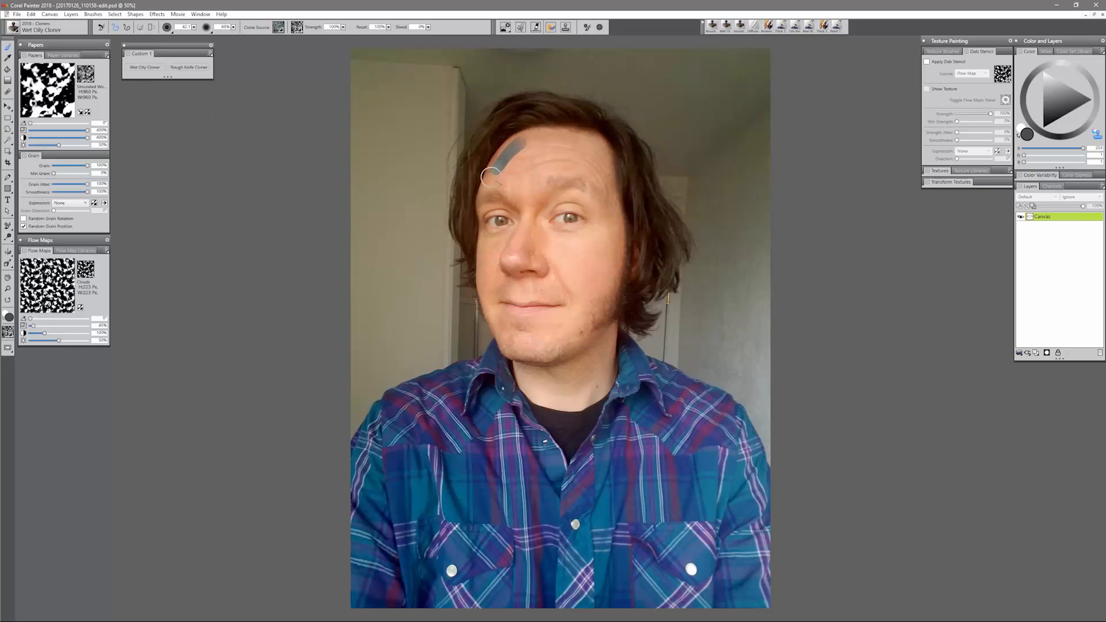
{"action": "left_click_drag", "start_coordinate": [487, 176], "coordinate": [585, 190]}
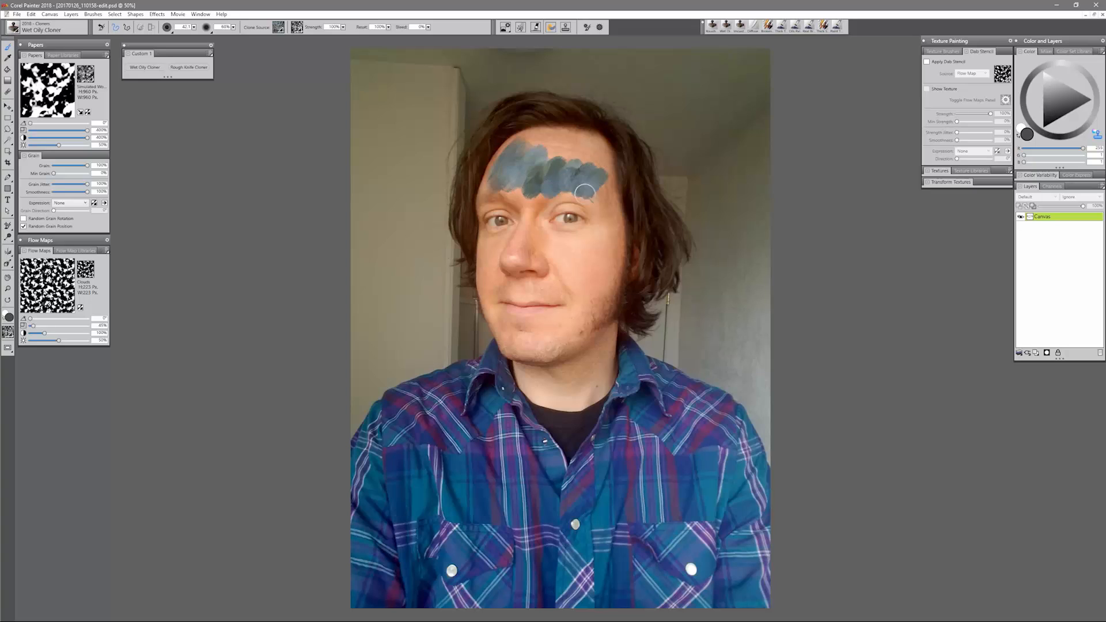
{"action": "left_click_drag", "start_coordinate": [584, 189], "coordinate": [581, 312]}
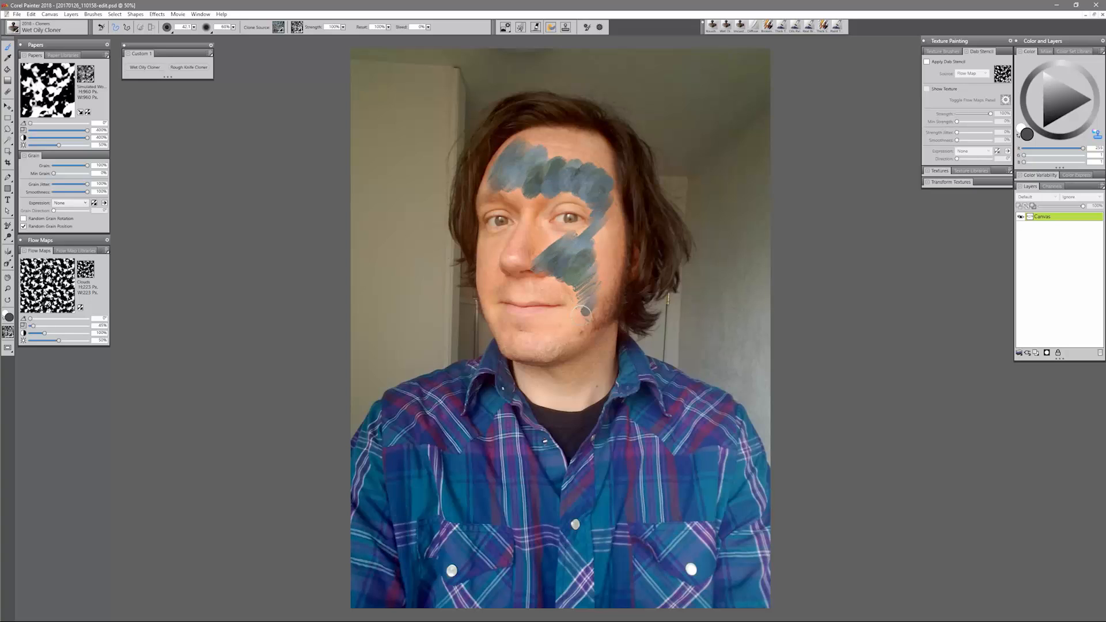
Change the clone colour source and paint pink test strokes around the mouth, chin and right of head
{"action": "left_click", "coordinate": [278, 27]}
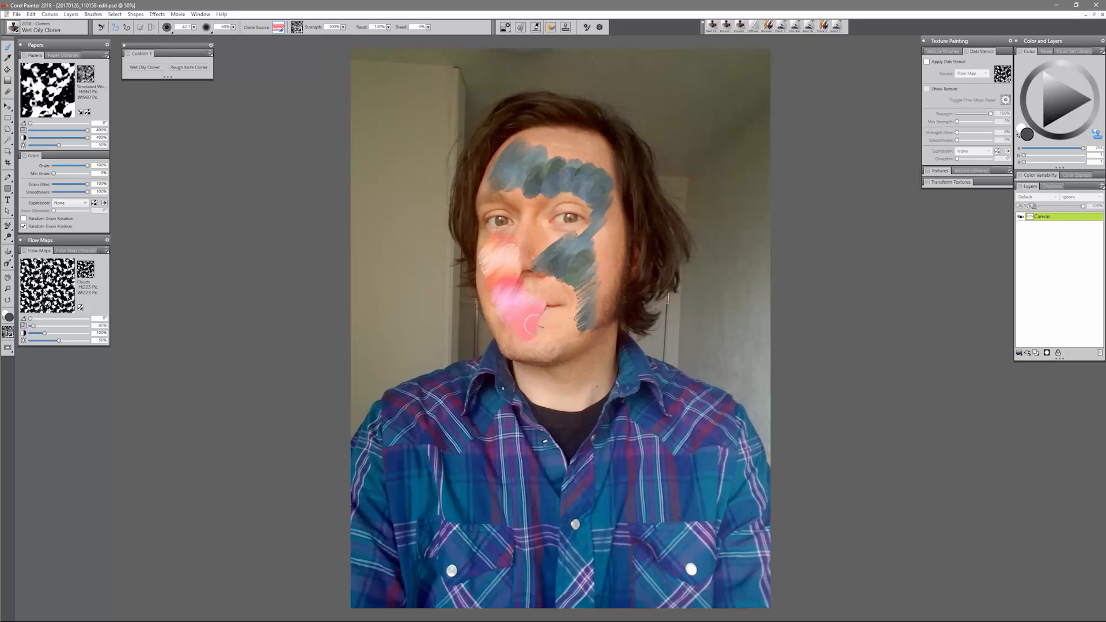
{"action": "left_click_drag", "start_coordinate": [532, 324], "coordinate": [641, 351]}
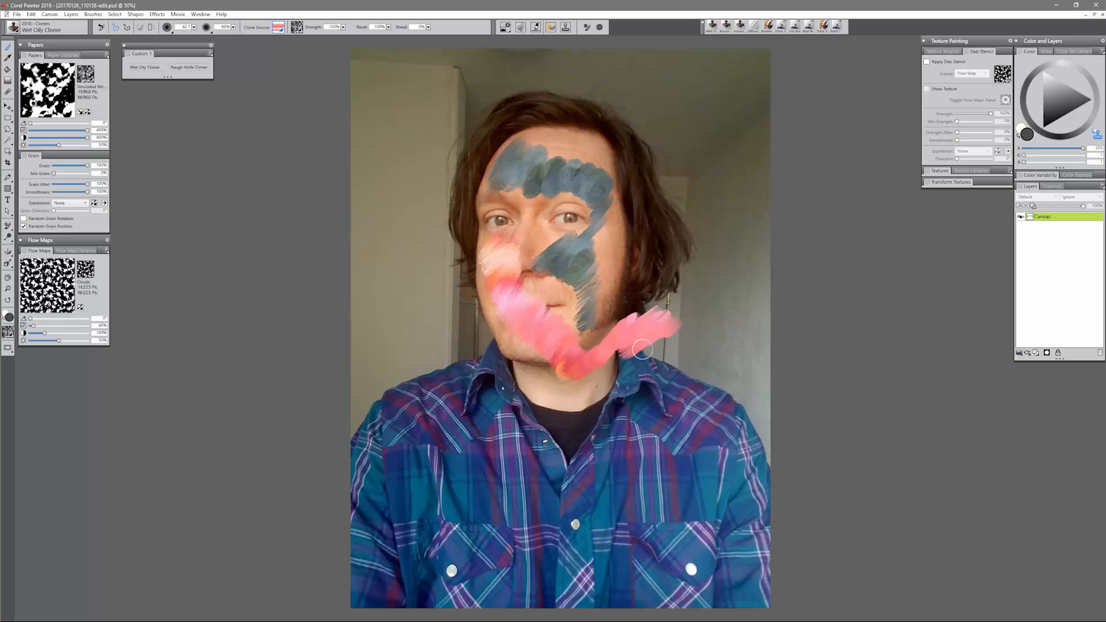
{"action": "left_click_drag", "start_coordinate": [635, 349], "coordinate": [694, 278]}
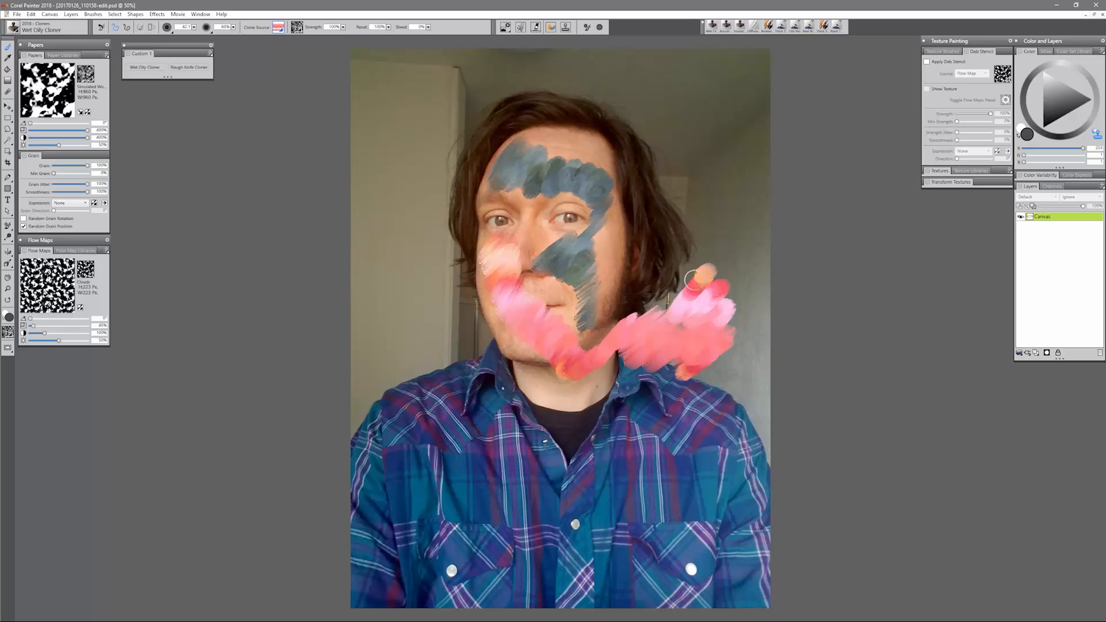
{"action": "left_click_drag", "start_coordinate": [691, 289], "coordinate": [652, 159]}
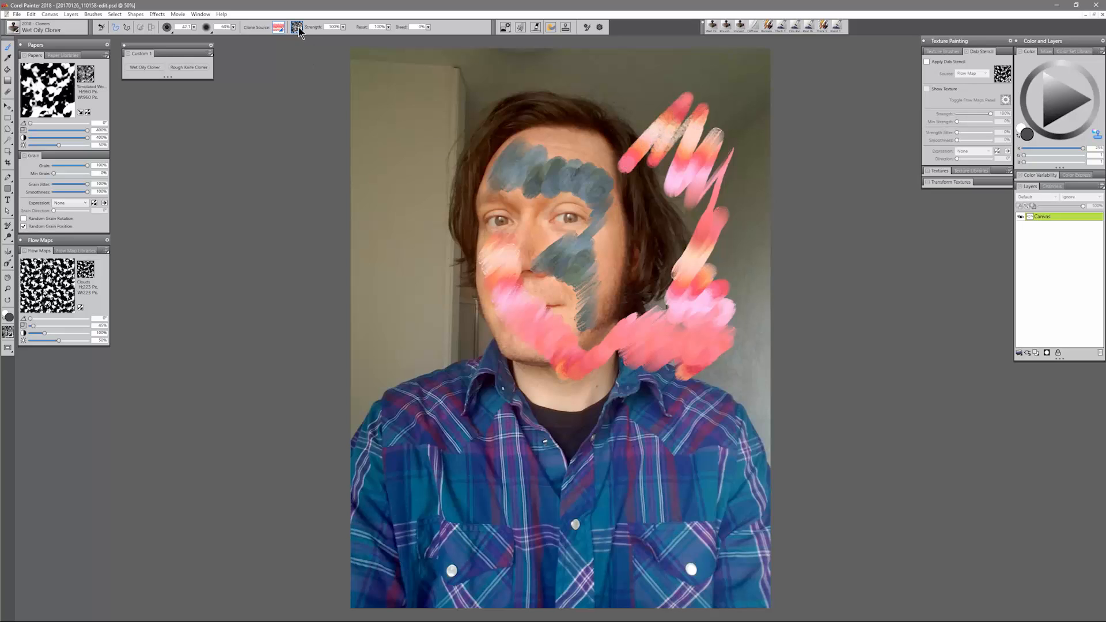
Paint soft pink cloned dabs on the wall beside the hair
{"action": "left_click", "coordinate": [277, 27]}
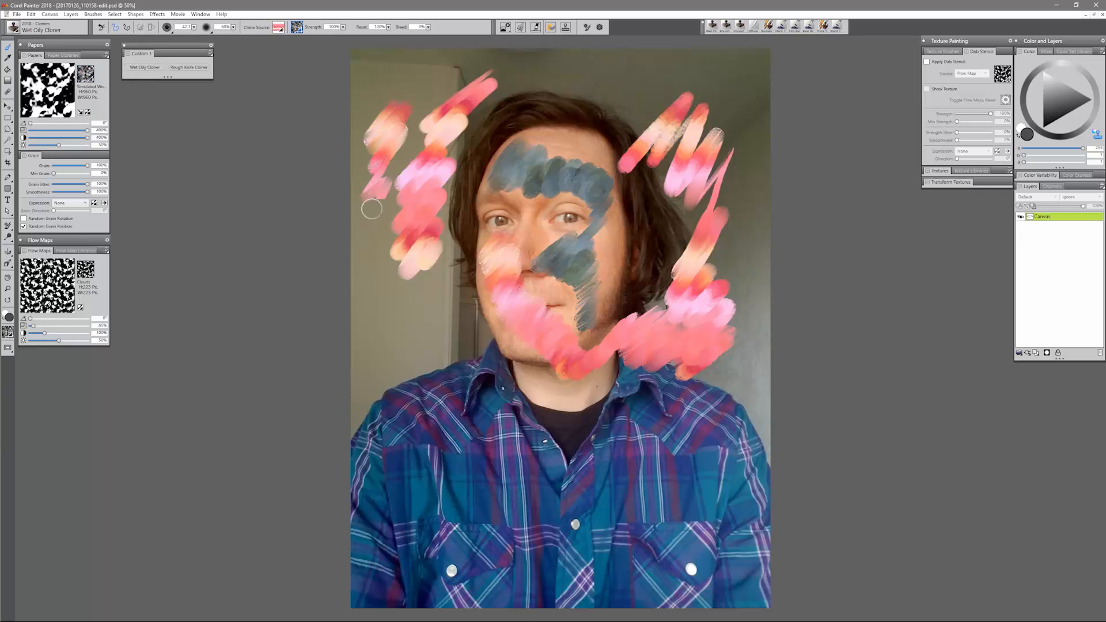
{"action": "left_click_drag", "start_coordinate": [371, 207], "coordinate": [451, 376]}
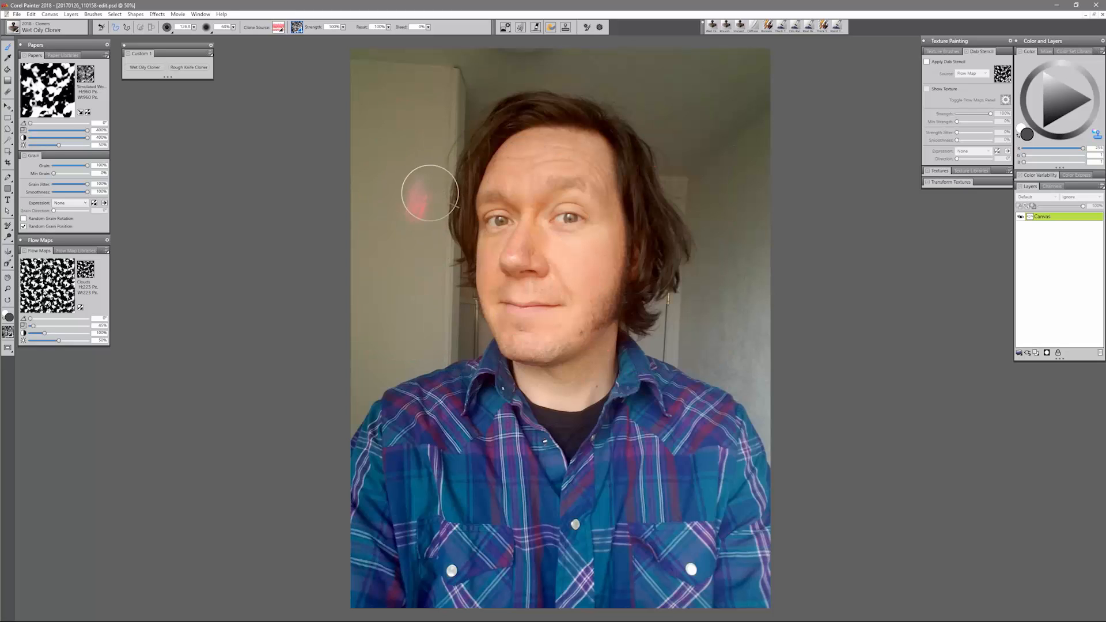
{"action": "left_click_drag", "start_coordinate": [430, 194], "coordinate": [437, 194]}
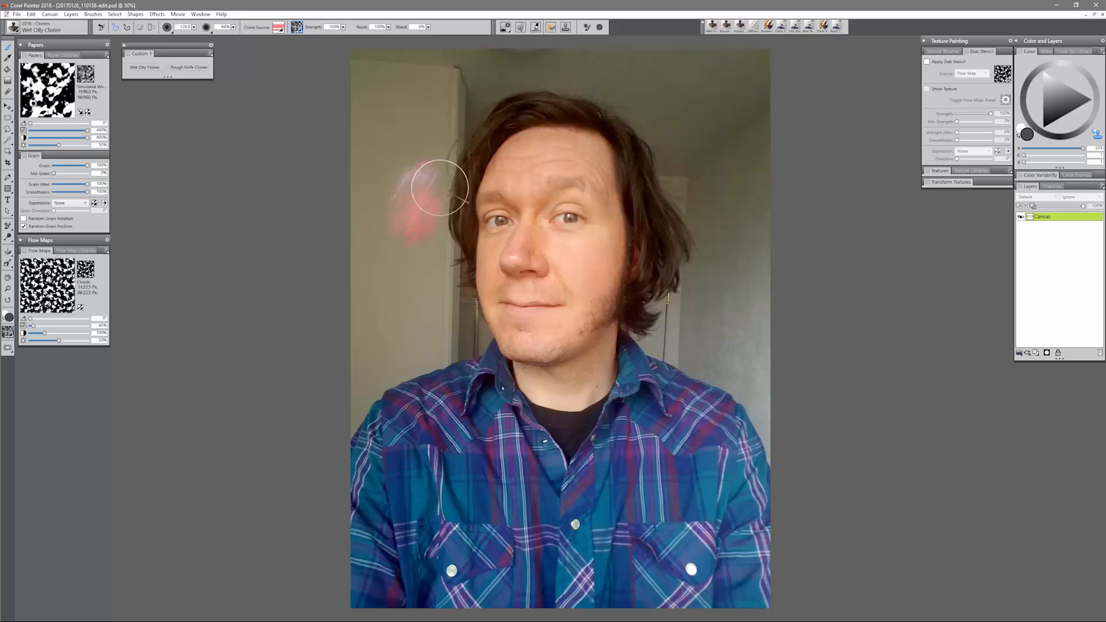
{"action": "left_click_drag", "start_coordinate": [440, 187], "coordinate": [458, 254]}
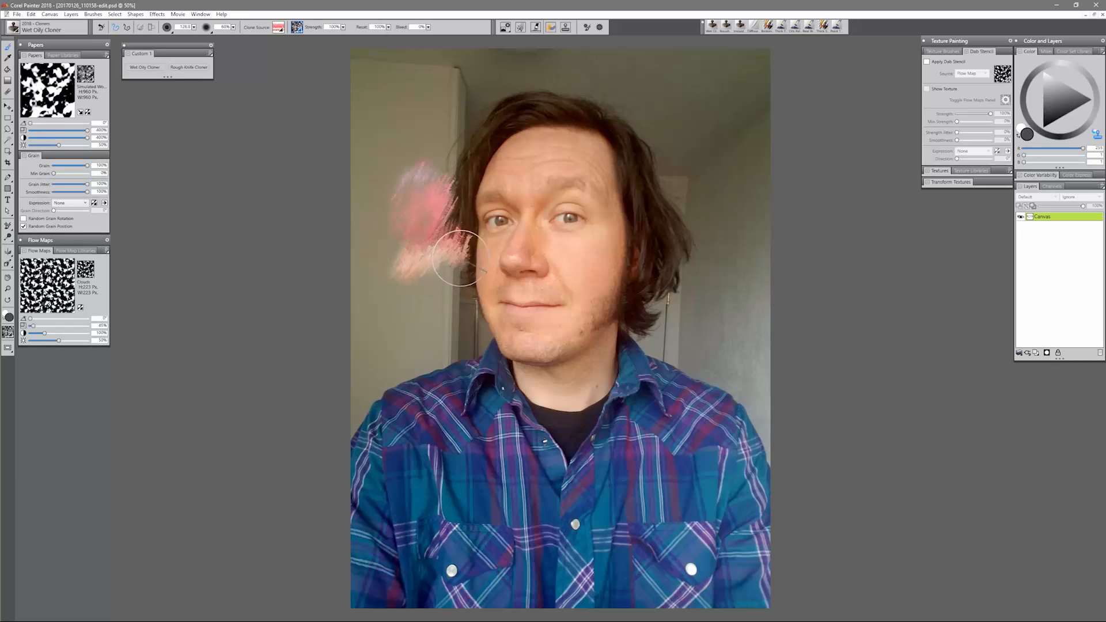
{"action": "left_click_drag", "start_coordinate": [459, 254], "coordinate": [554, 141]}
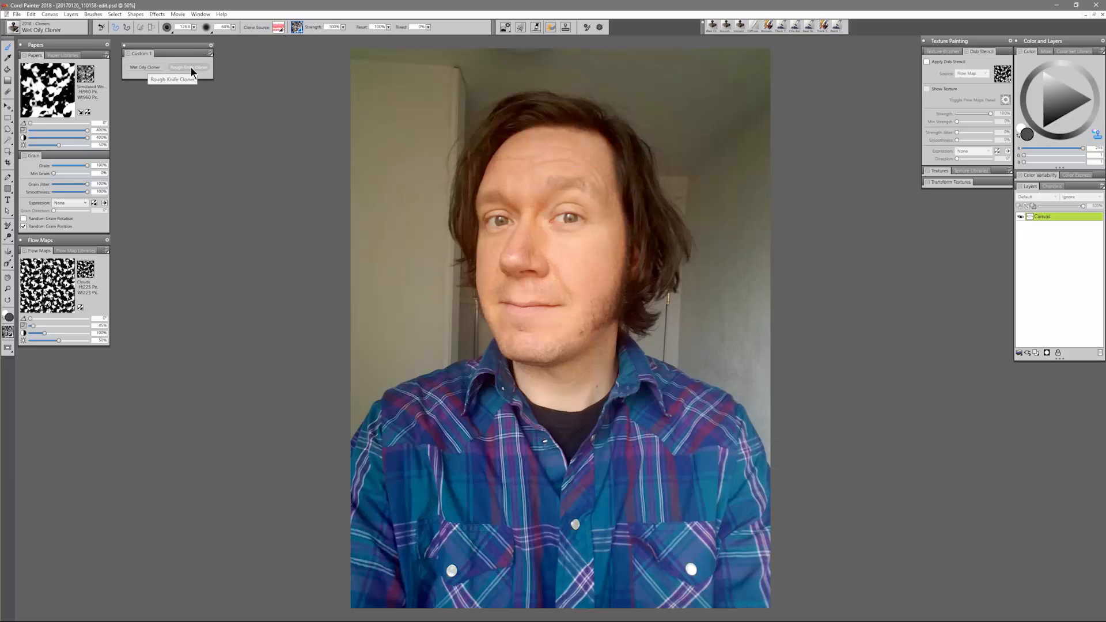
Select the Rough Knife Cloner with Flow Map as its dab stencil source
{"action": "left_click", "coordinate": [189, 66]}
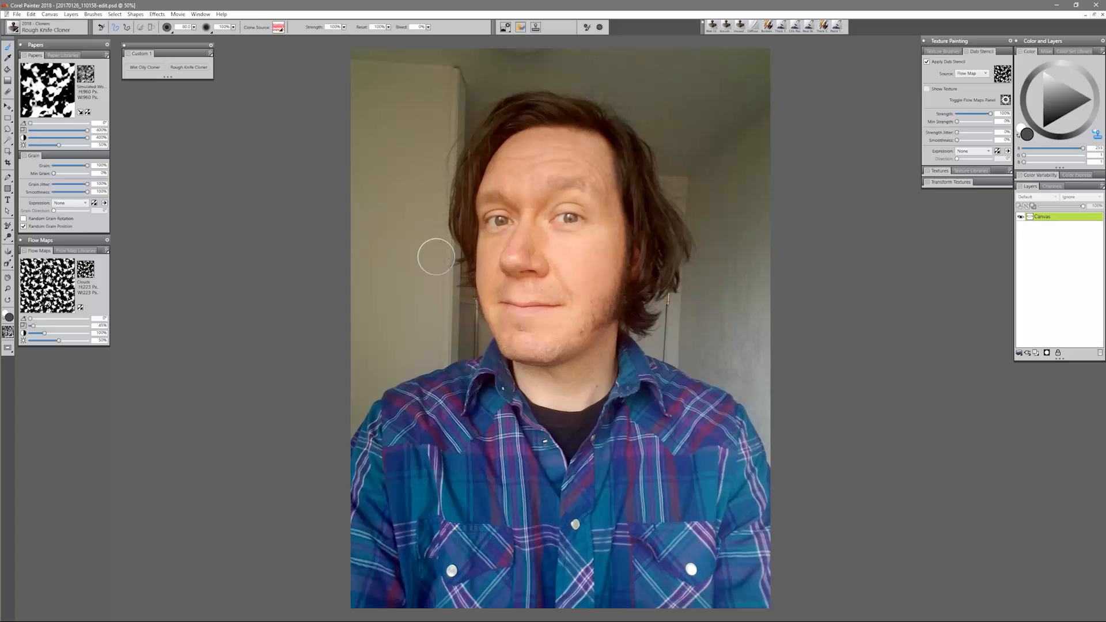
{"action": "mouse_move", "coordinate": [977, 73]}
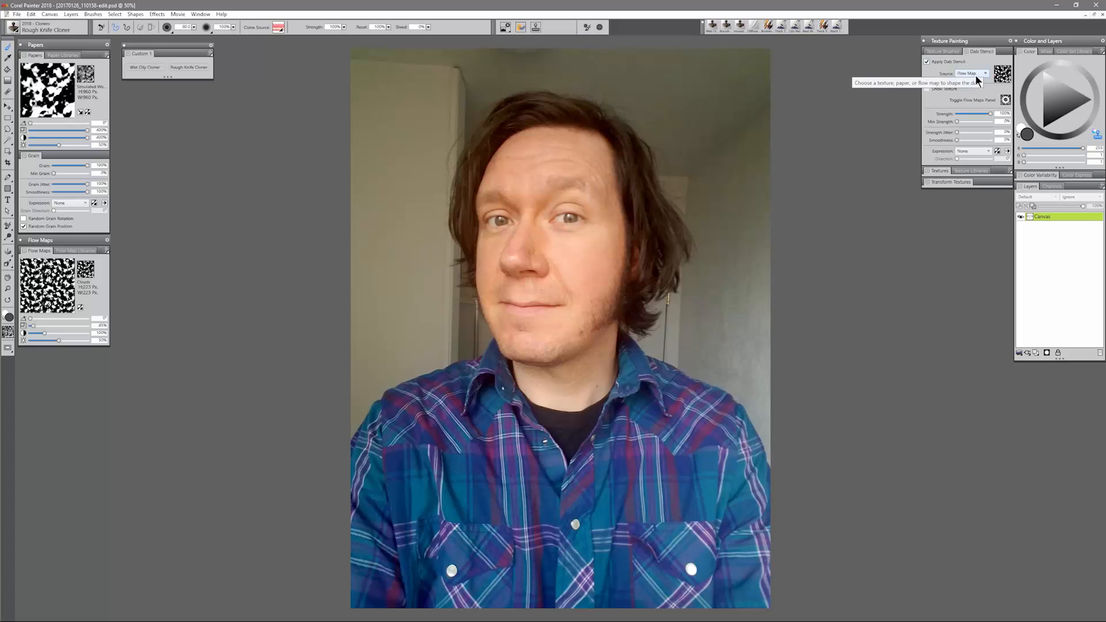
{"action": "left_click", "coordinate": [972, 73]}
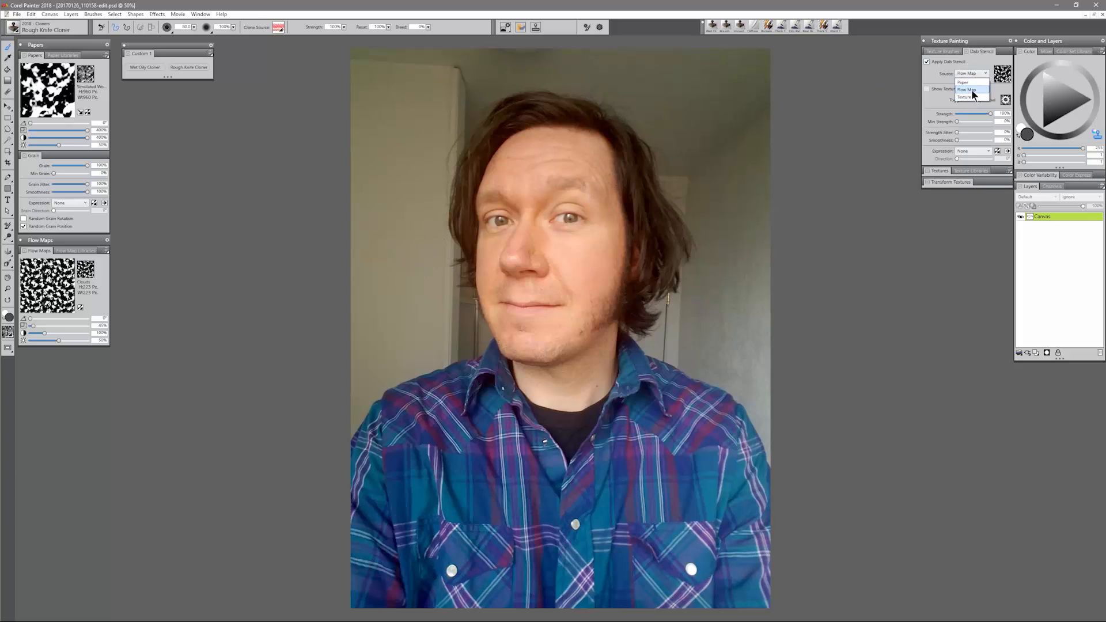
{"action": "left_click", "coordinate": [967, 90]}
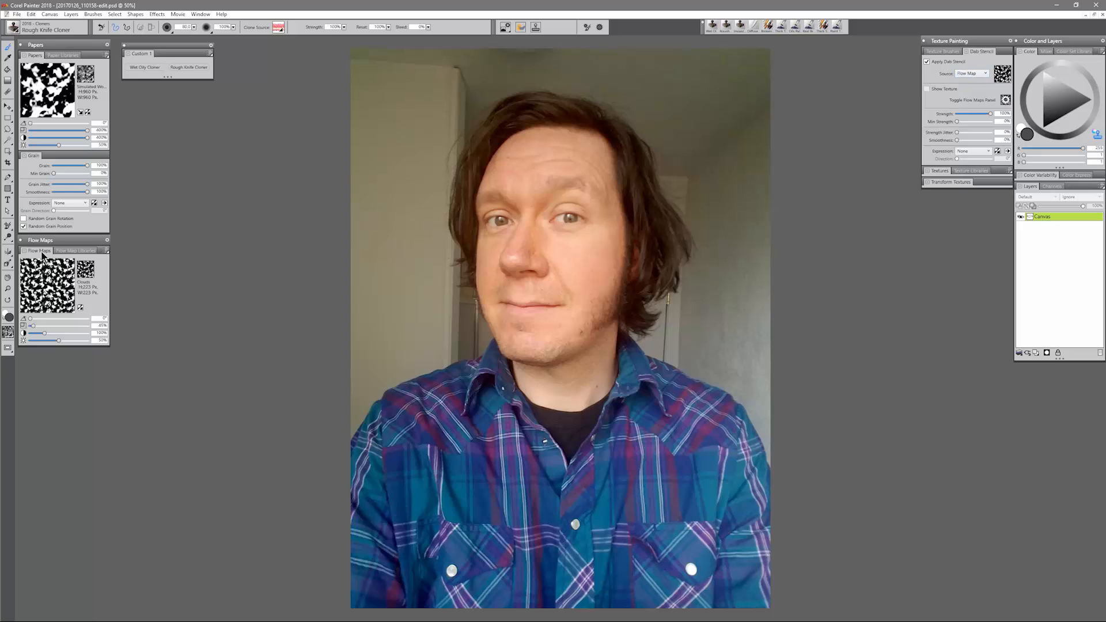
{"action": "mouse_move", "coordinate": [100, 111]}
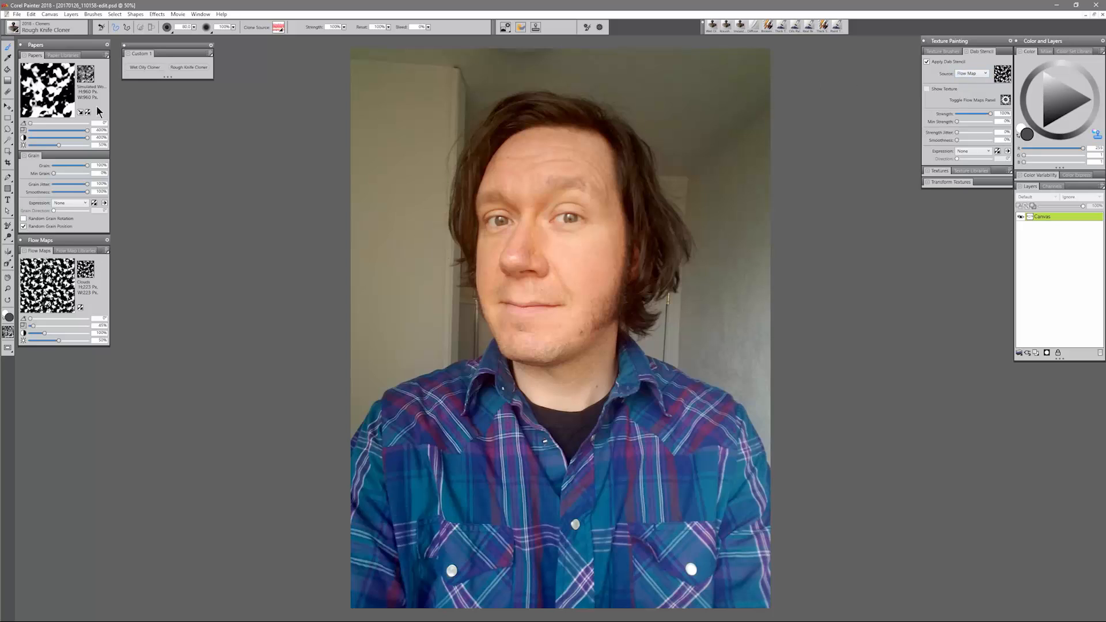
{"action": "left_click", "coordinate": [201, 14]}
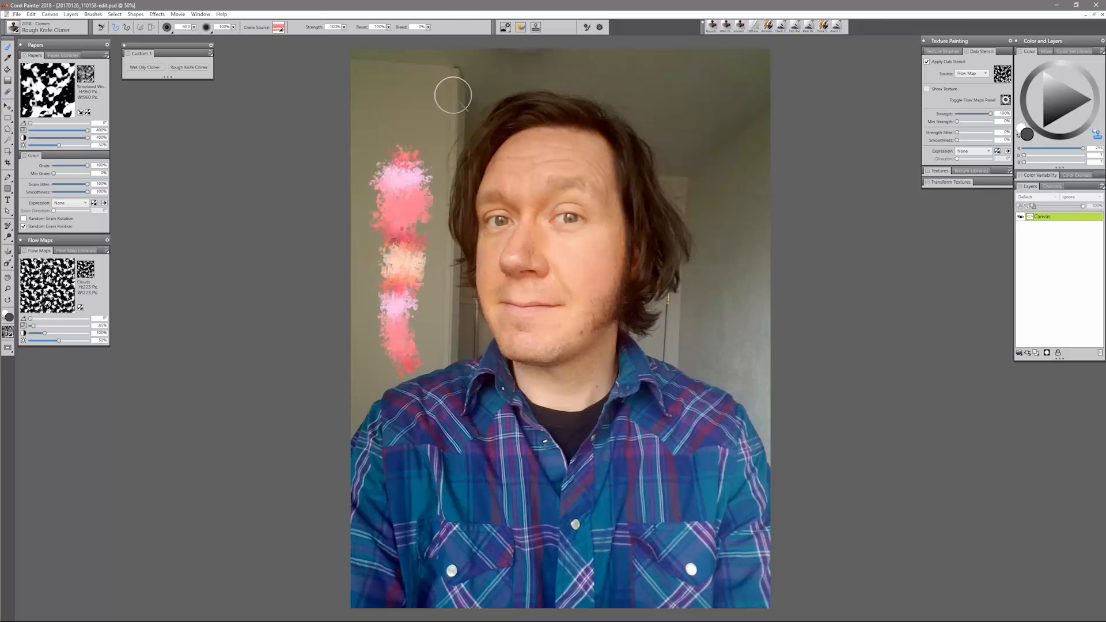
Test rough knife strokes on the wall, then across the face with a horizontal flow map
{"action": "left_click_drag", "start_coordinate": [453, 95], "coordinate": [649, 92]}
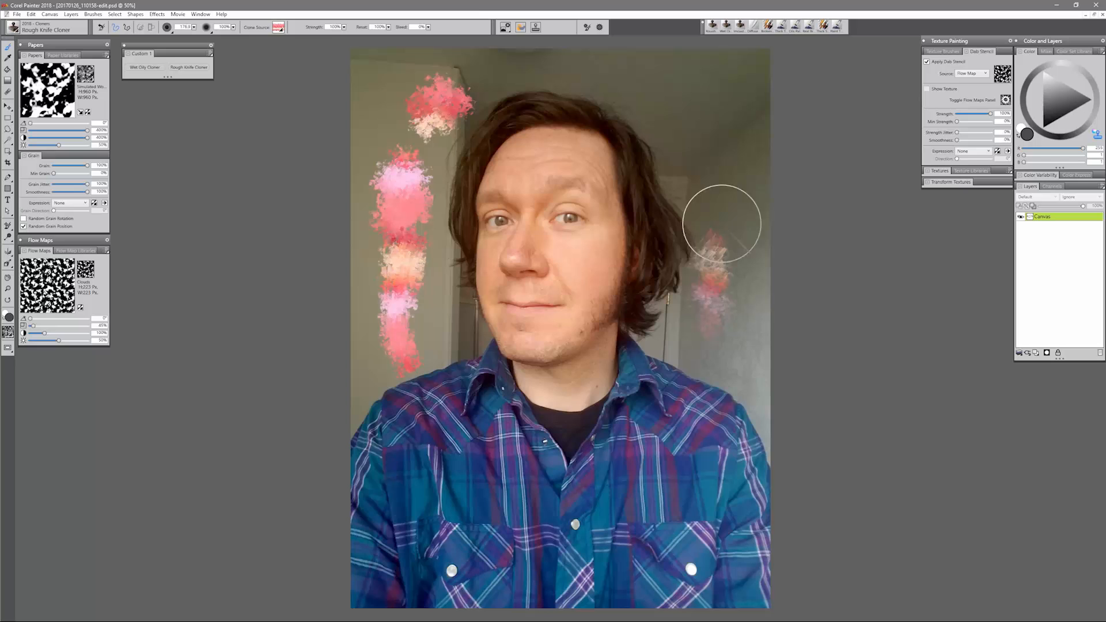
{"action": "left_click_drag", "start_coordinate": [719, 225], "coordinate": [684, 148]}
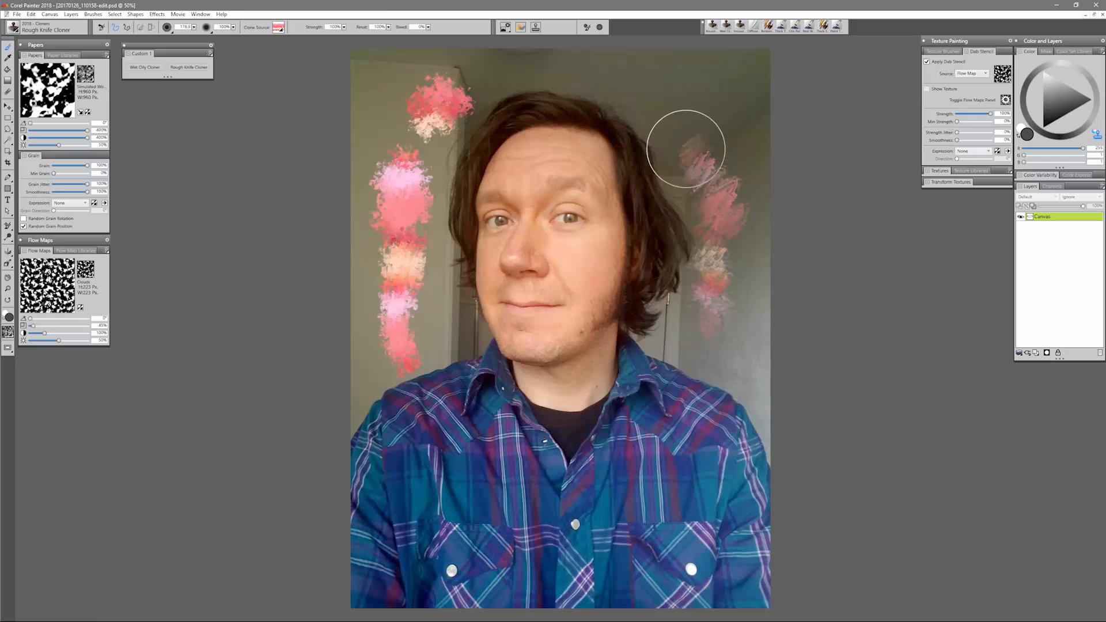
{"action": "left_click_drag", "start_coordinate": [687, 148], "coordinate": [760, 85]}
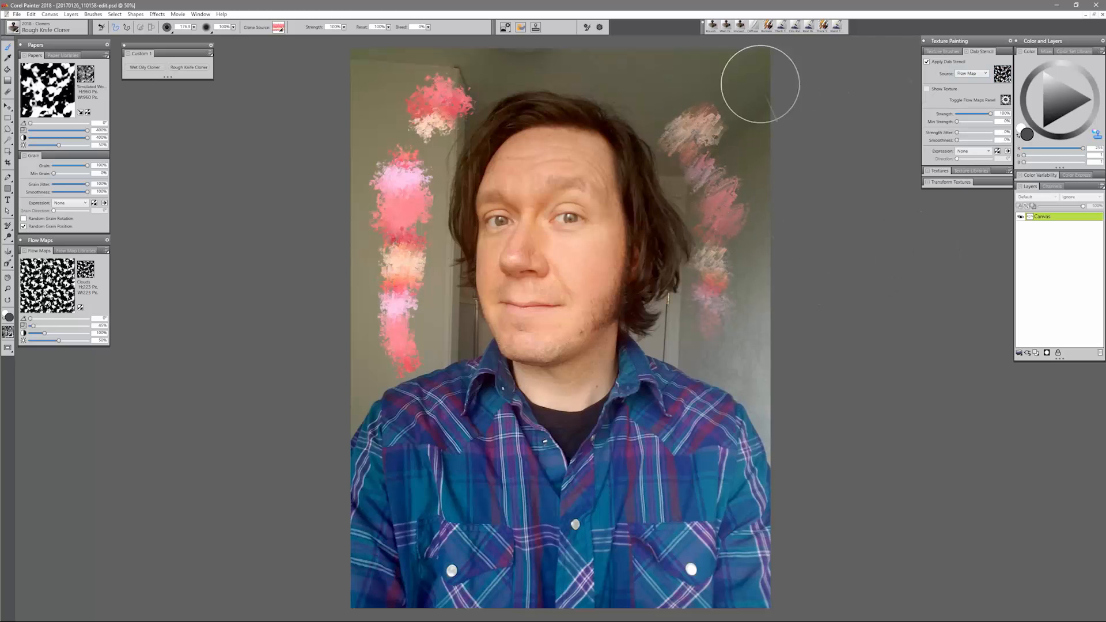
{"action": "left_click_drag", "start_coordinate": [38, 324], "coordinate": [62, 325]}
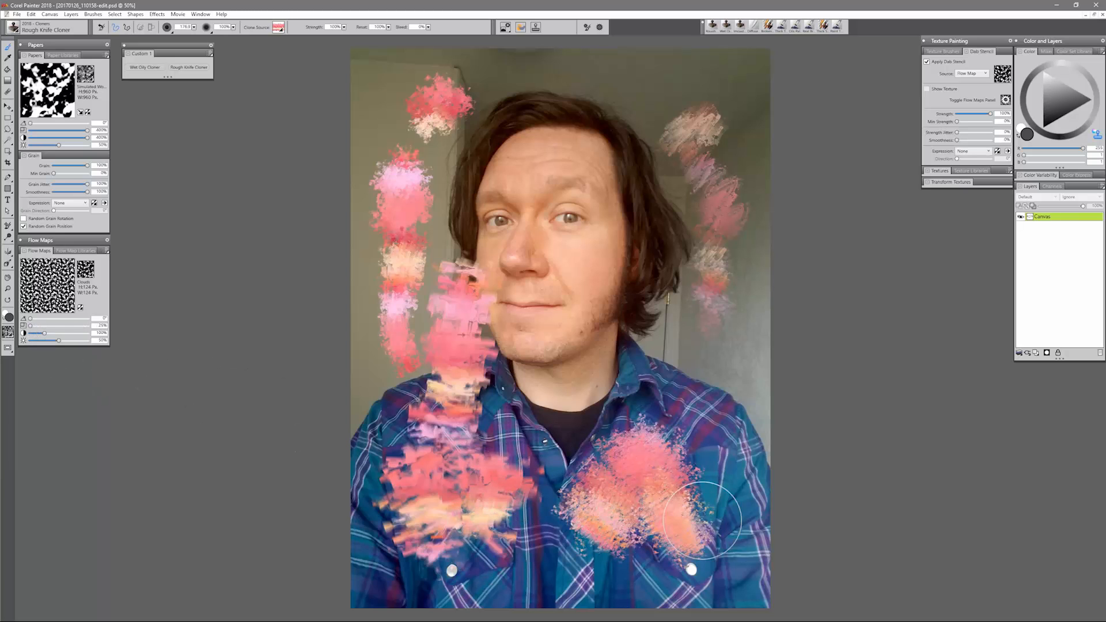
{"action": "left_click", "coordinate": [85, 270]}
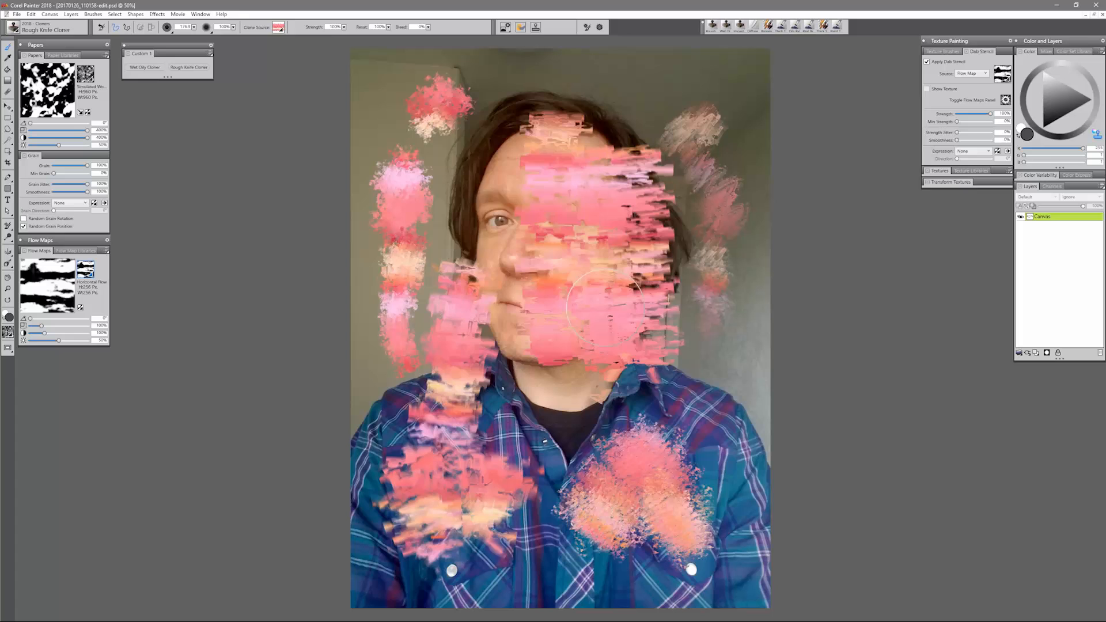
{"action": "left_click_drag", "start_coordinate": [600, 304], "coordinate": [744, 512]}
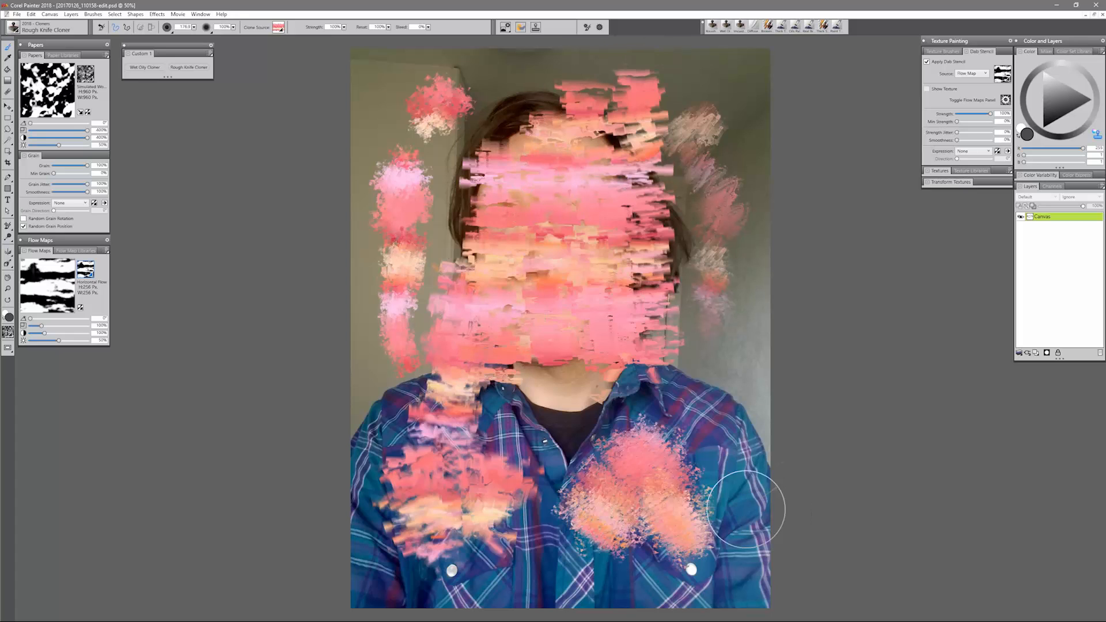
{"action": "mouse_move", "coordinate": [559, 421]}
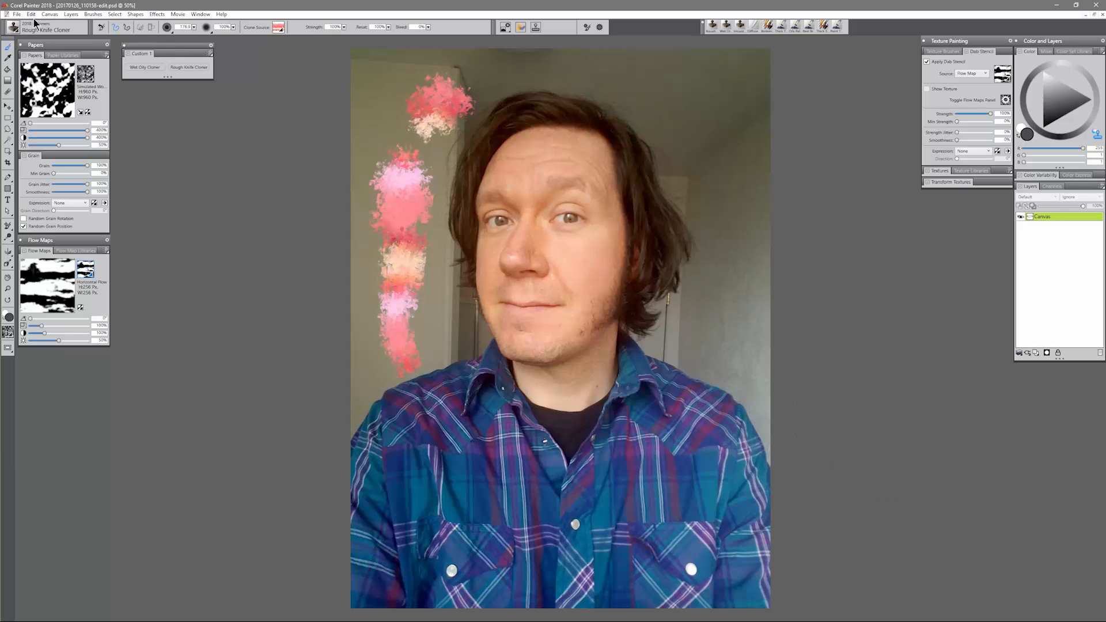
Quick Clone the selfie with Tracing Paper kept on as a faint guide
{"action": "left_click", "coordinate": [16, 13]}
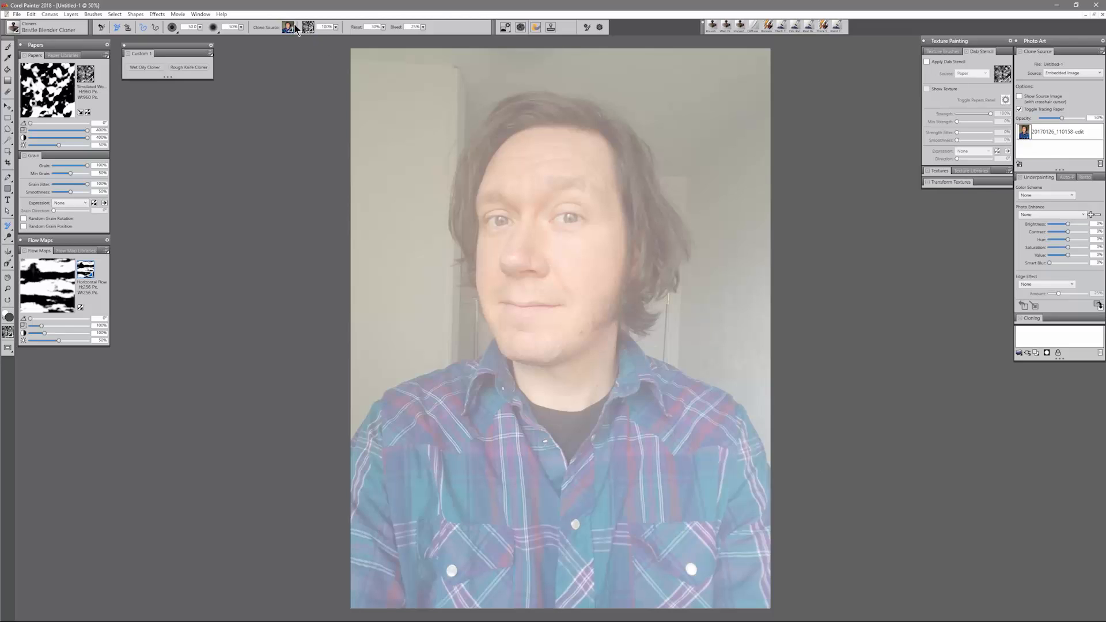
{"action": "left_click", "coordinate": [289, 28]}
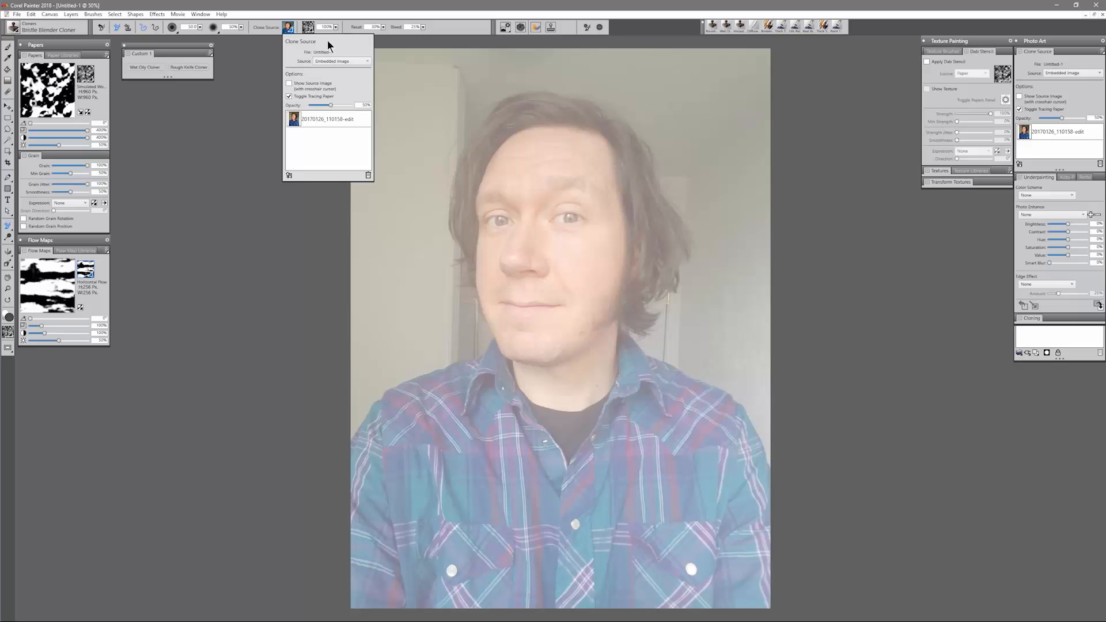
{"action": "left_click_drag", "start_coordinate": [329, 104], "coordinate": [311, 104]}
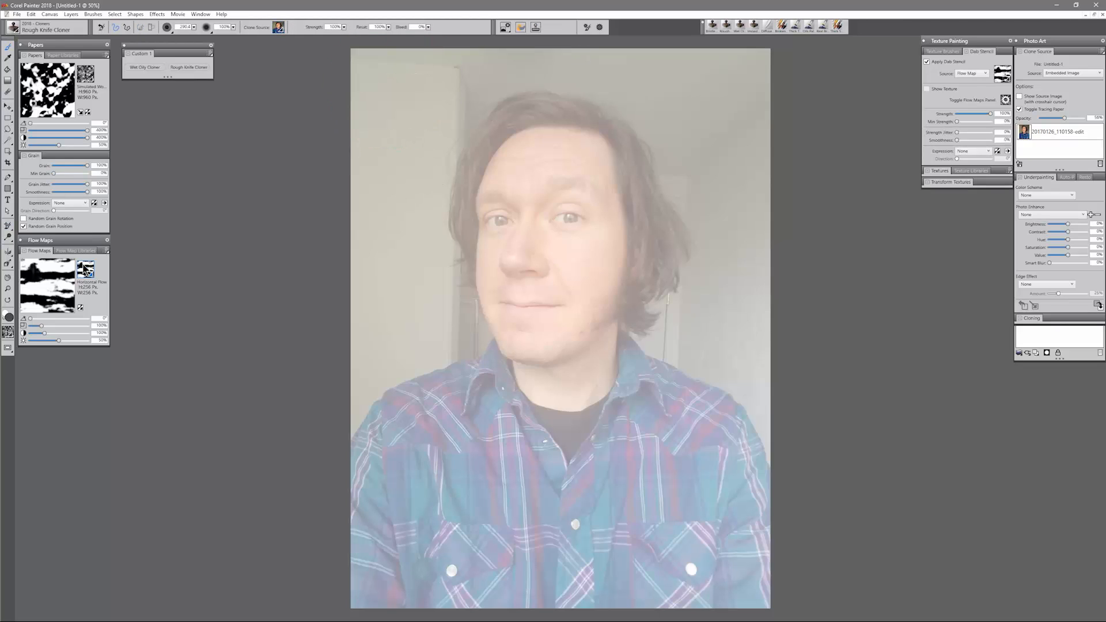
Choose the Clouds flow map and clone knife strokes over the upper-right background
{"action": "left_click", "coordinate": [84, 270]}
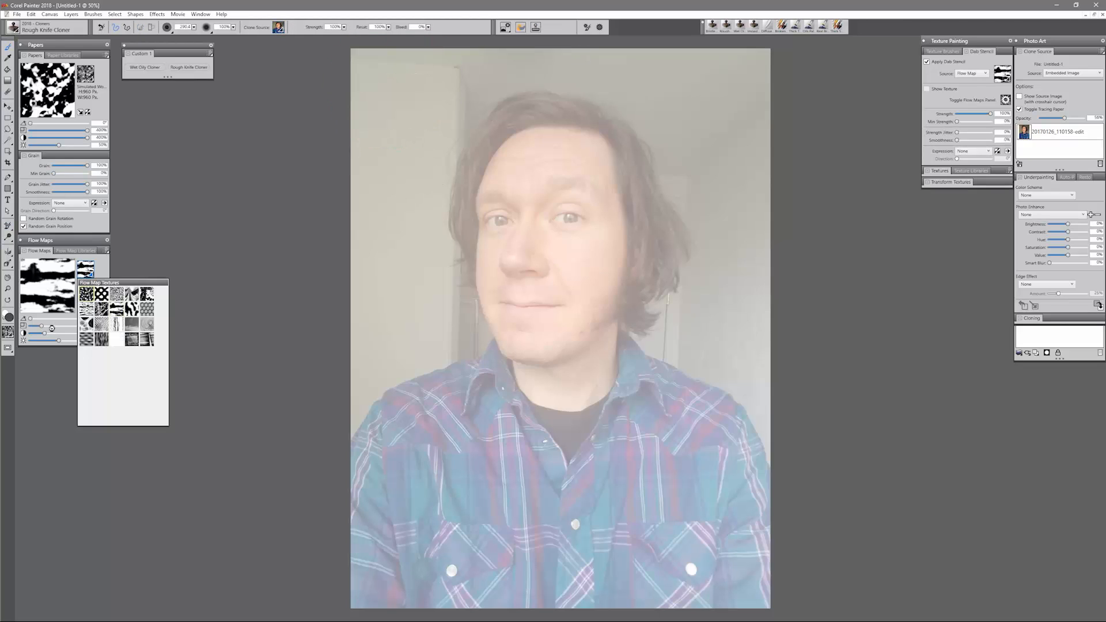
{"action": "left_click", "coordinate": [131, 332]}
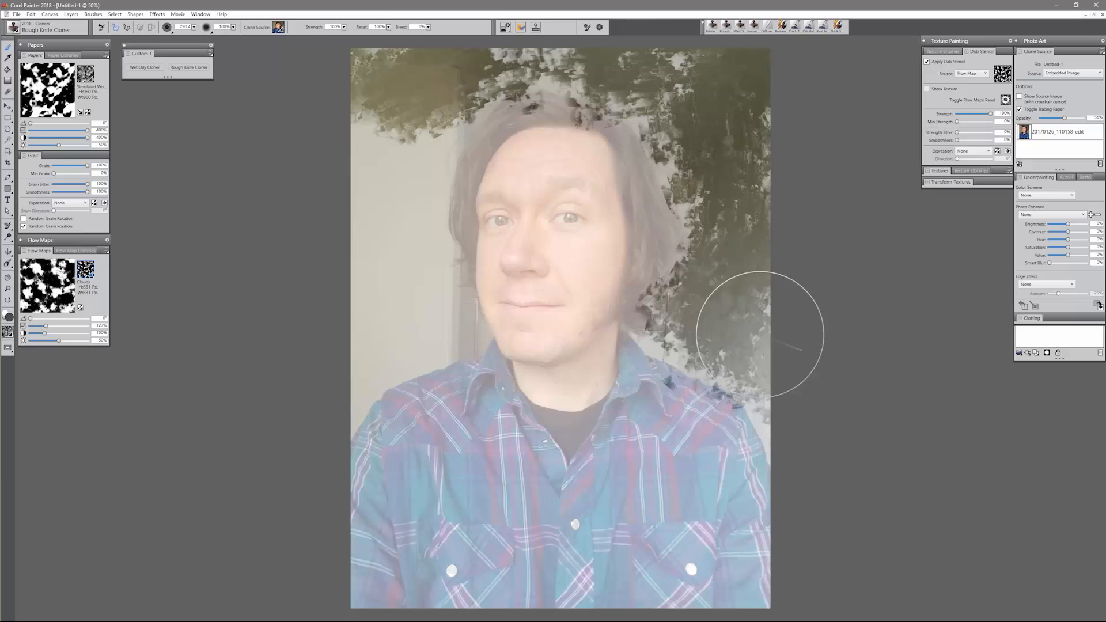
{"action": "left_click_drag", "start_coordinate": [762, 332], "coordinate": [387, 332]}
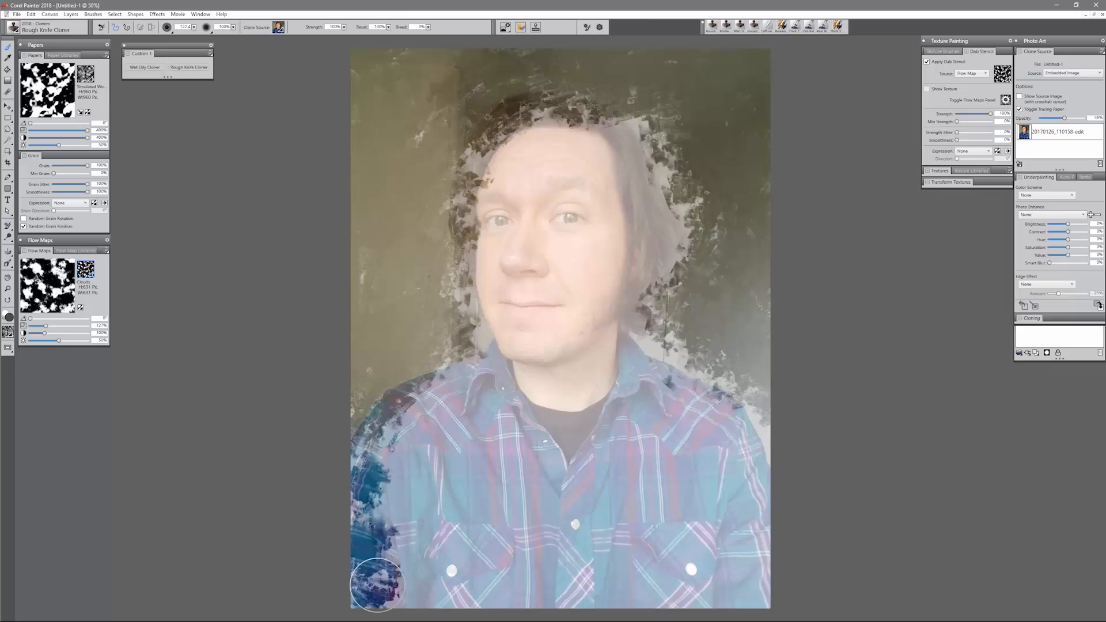
Fill the lower-left shirt and neck with rough knife cloned strokes
{"action": "left_click_drag", "start_coordinate": [381, 585], "coordinate": [437, 387]}
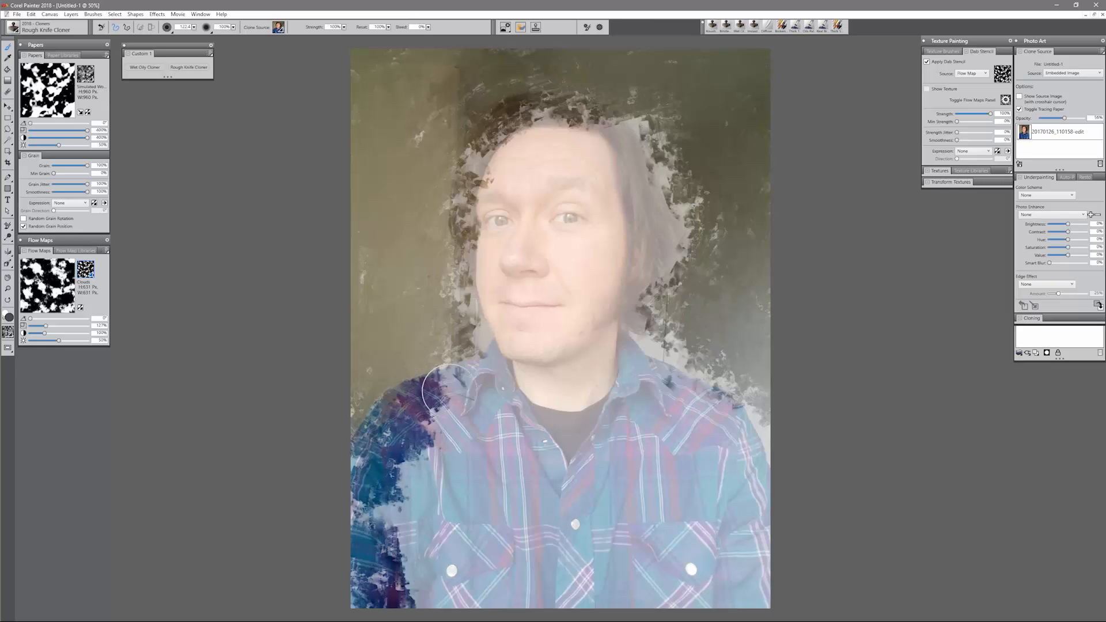
{"action": "left_click_drag", "start_coordinate": [431, 395], "coordinate": [426, 455]}
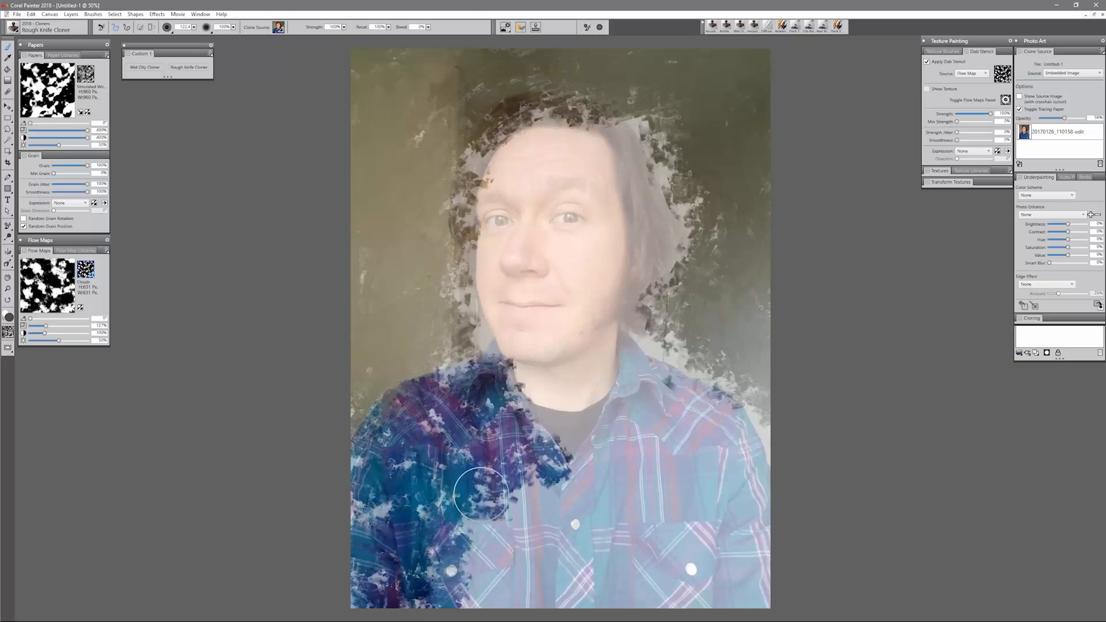
{"action": "left_click_drag", "start_coordinate": [482, 491], "coordinate": [565, 524]}
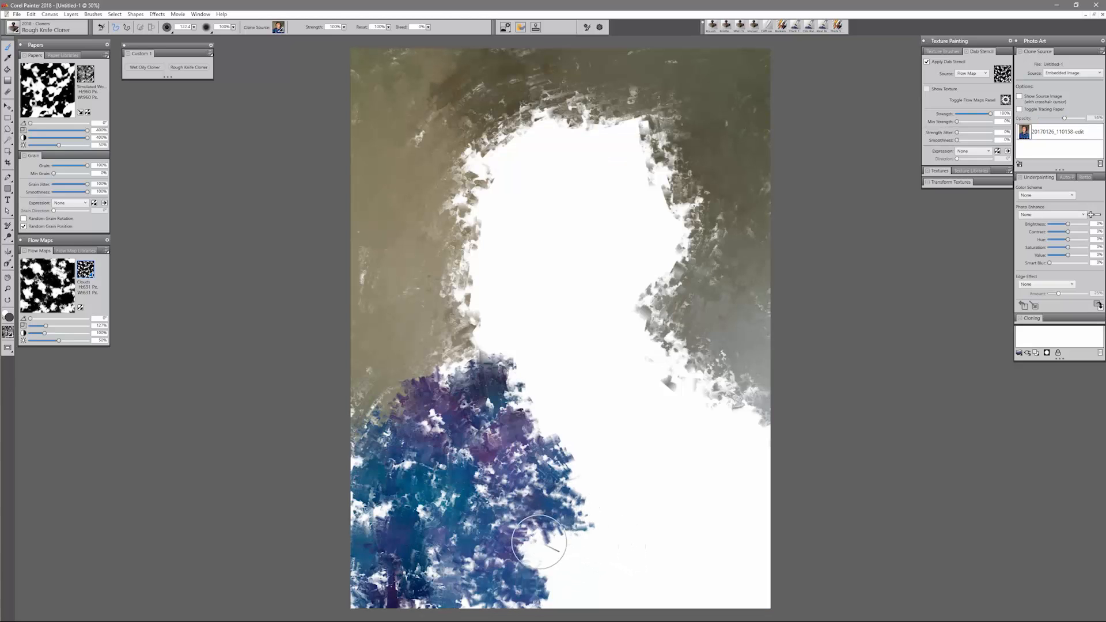
{"action": "left_click_drag", "start_coordinate": [539, 541], "coordinate": [455, 603]}
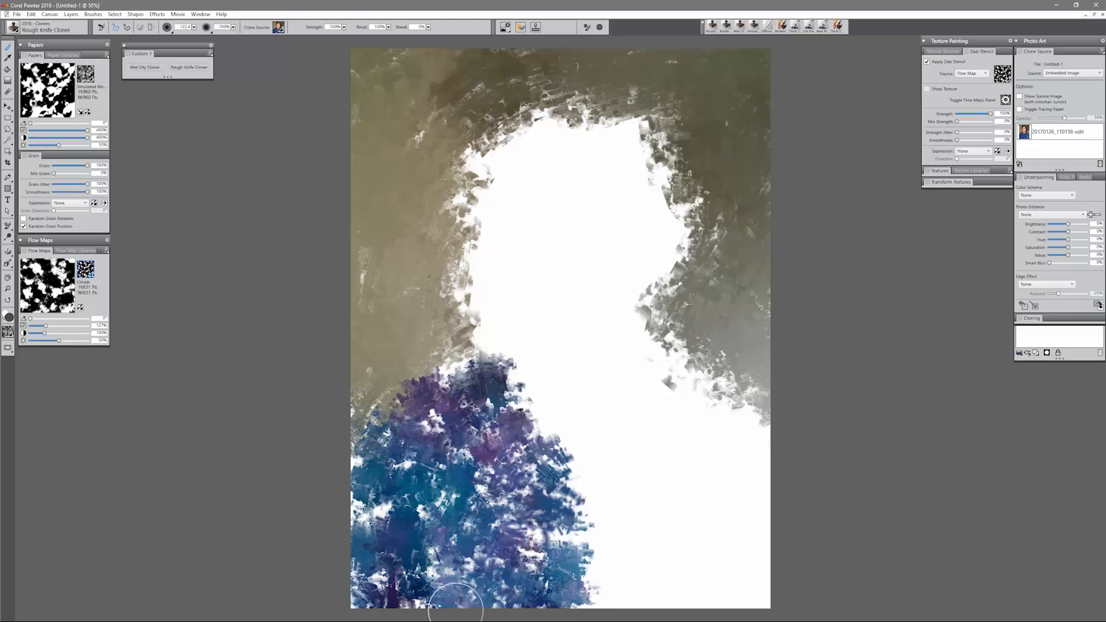
{"action": "left_click_drag", "start_coordinate": [455, 603], "coordinate": [557, 391]}
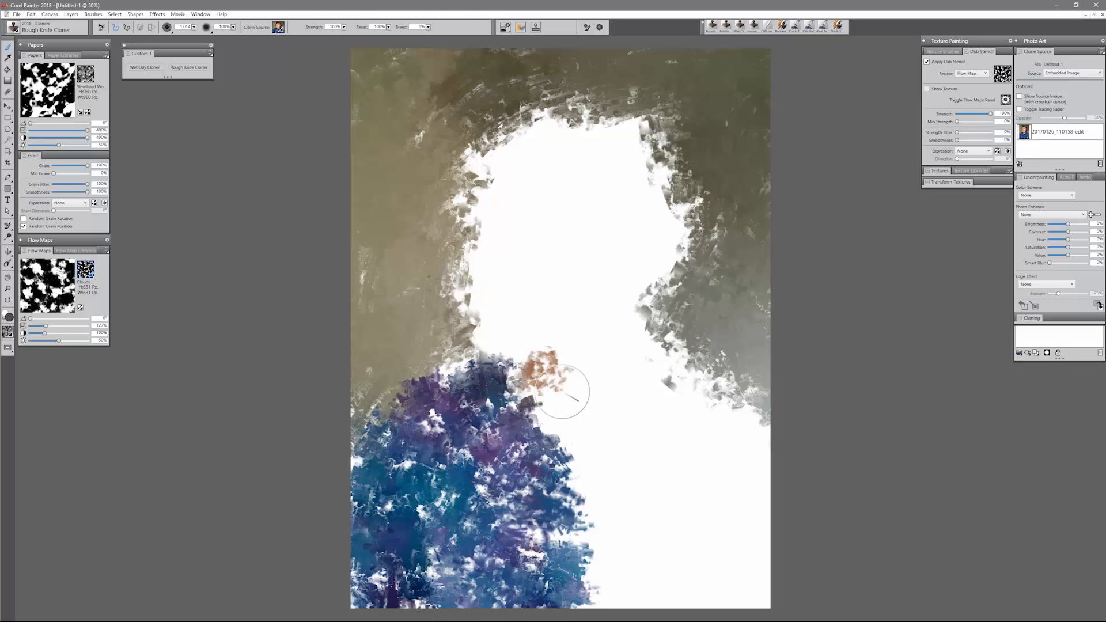
{"action": "left_click_drag", "start_coordinate": [557, 391], "coordinate": [610, 505]}
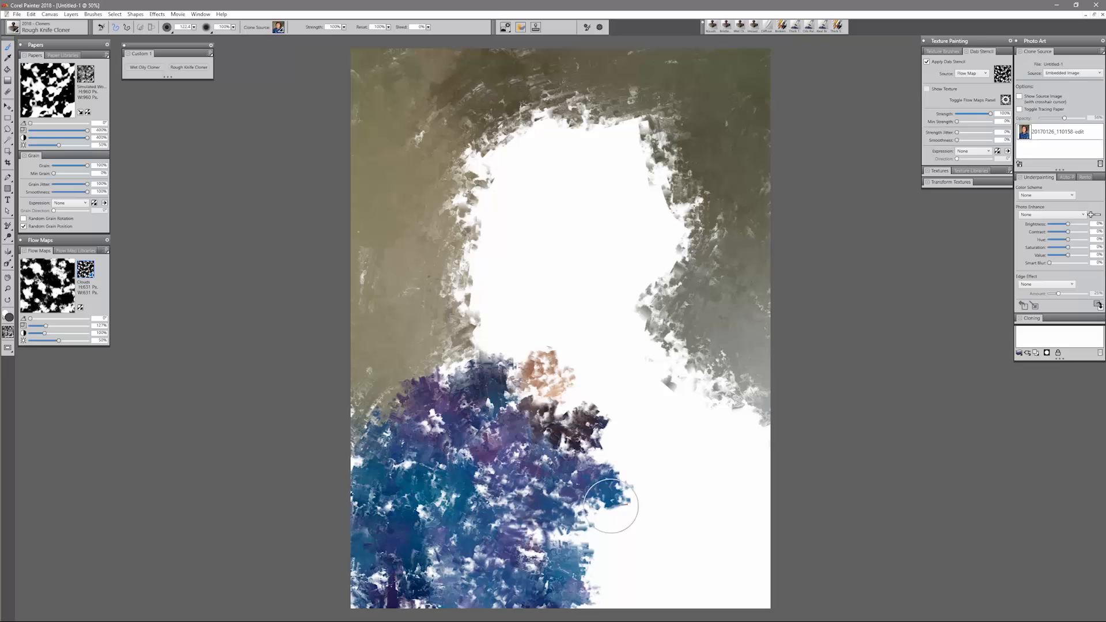
{"action": "left_click_drag", "start_coordinate": [611, 504], "coordinate": [600, 580]}
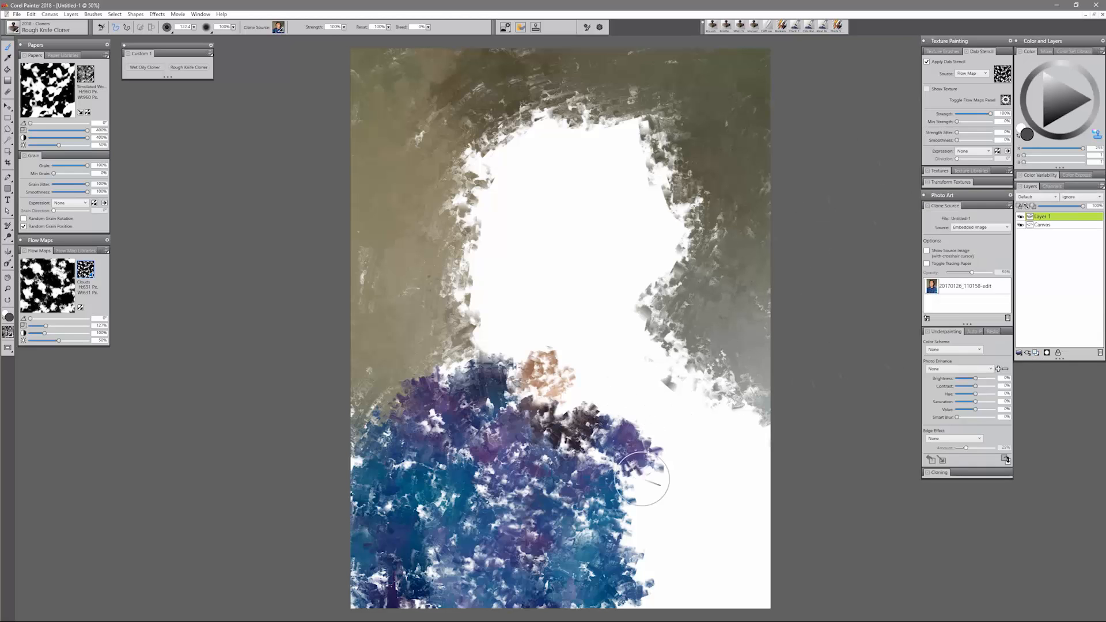
Cover the right side of the shirt with rough knife strokes, then open the Layers menu
{"action": "left_click_drag", "start_coordinate": [642, 480], "coordinate": [659, 406]}
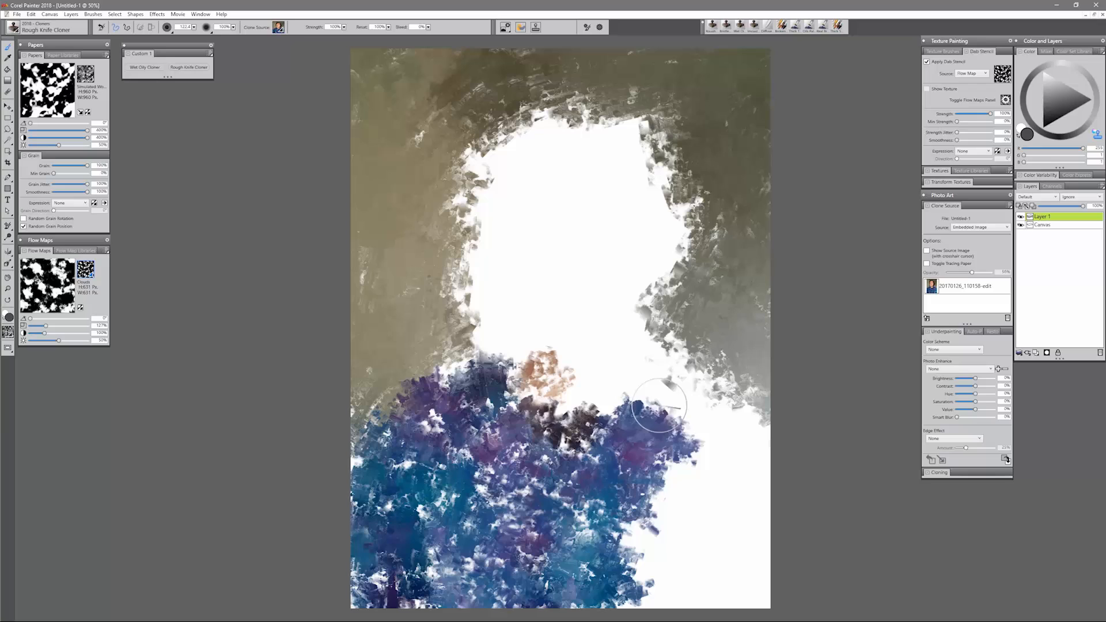
{"action": "left_click_drag", "start_coordinate": [660, 406], "coordinate": [781, 438]}
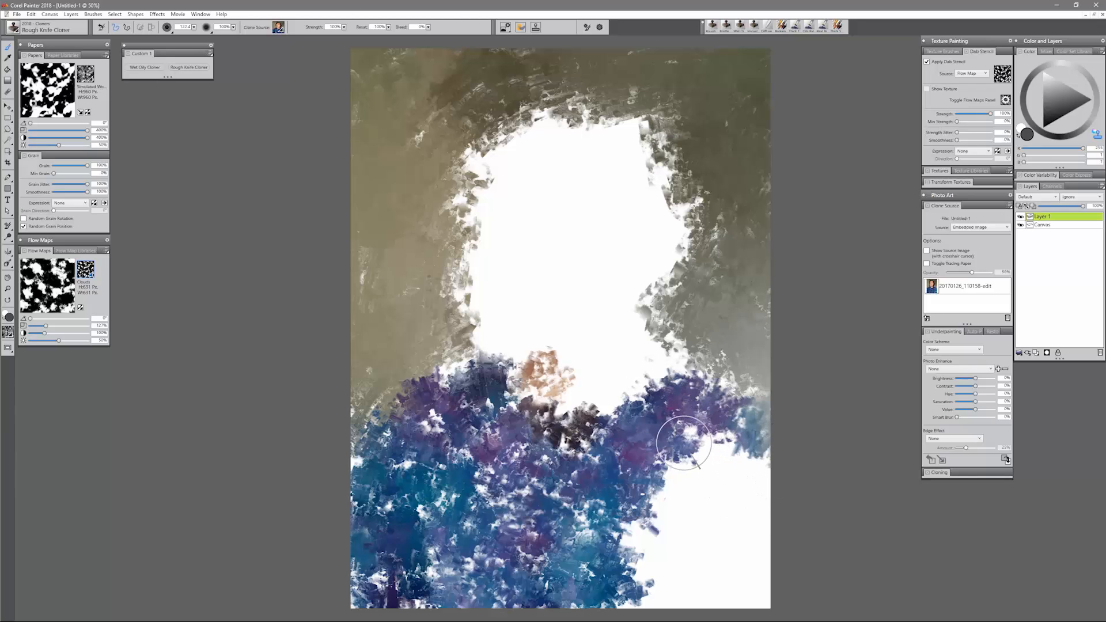
{"action": "left_click_drag", "start_coordinate": [684, 443], "coordinate": [709, 462]}
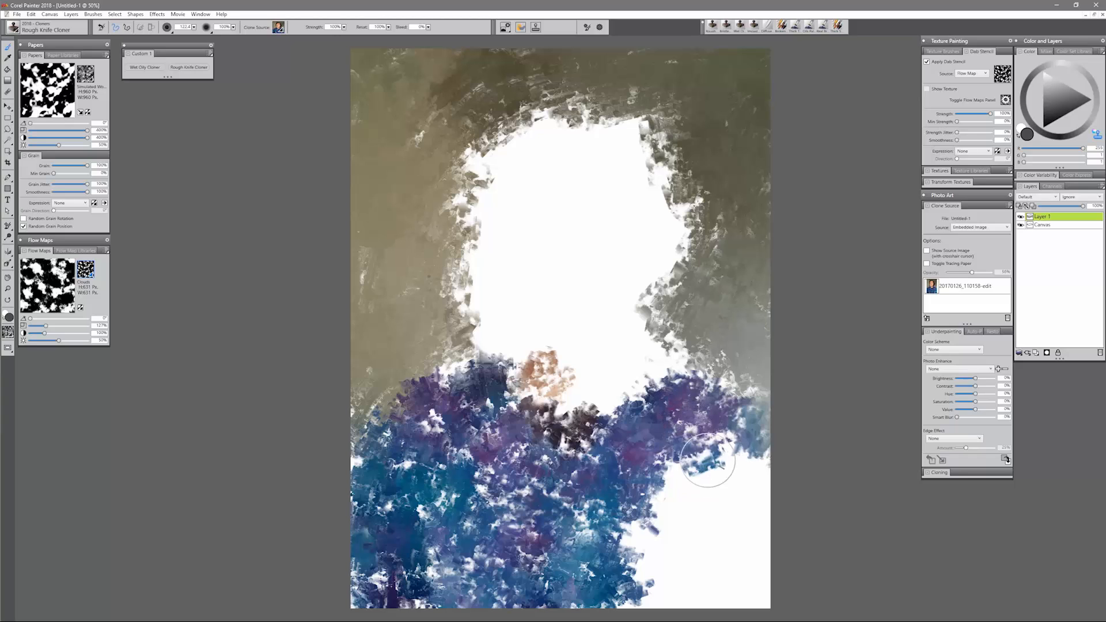
{"action": "left_click_drag", "start_coordinate": [709, 458], "coordinate": [644, 599]}
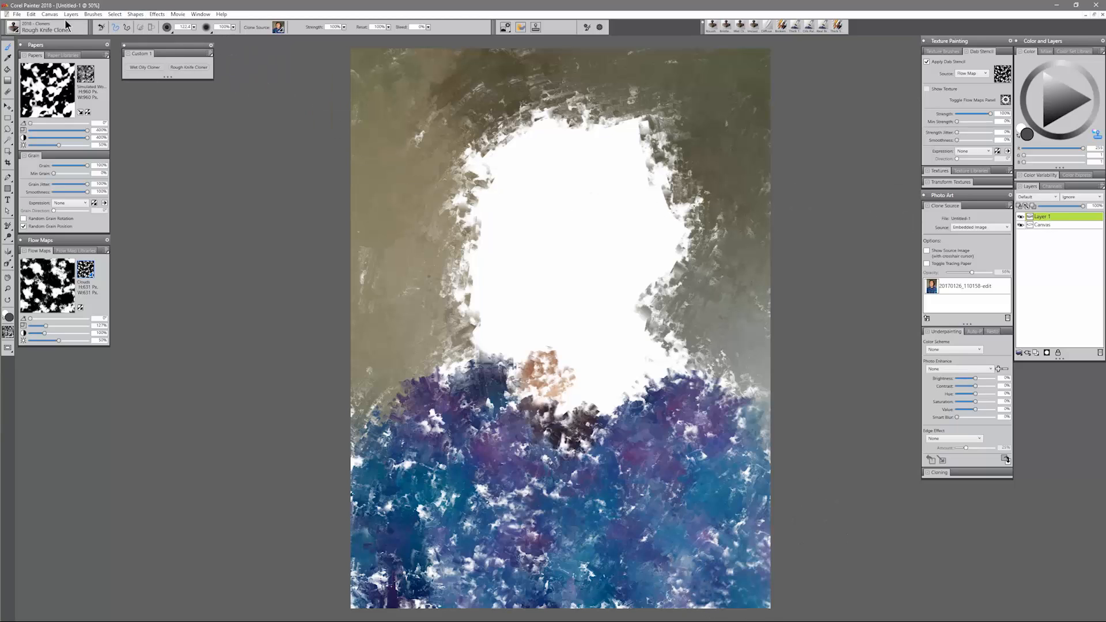
{"action": "left_click", "coordinate": [69, 13]}
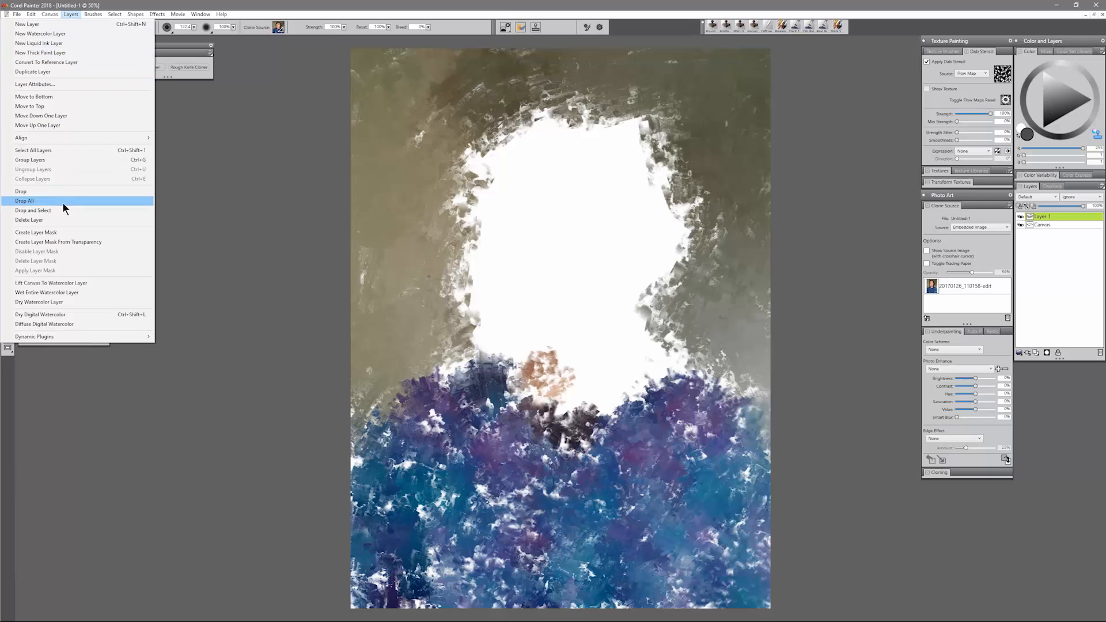
Drop all layers and clone rough paint over the face, neck and right background
{"action": "left_click", "coordinate": [24, 201]}
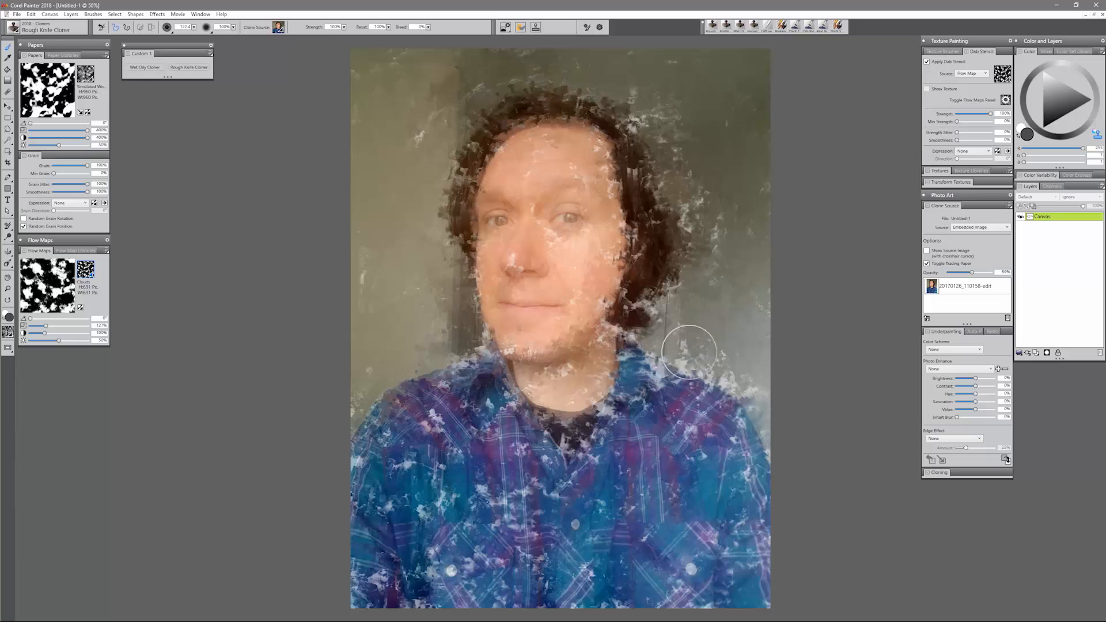
{"action": "left_click_drag", "start_coordinate": [687, 351], "coordinate": [642, 314]}
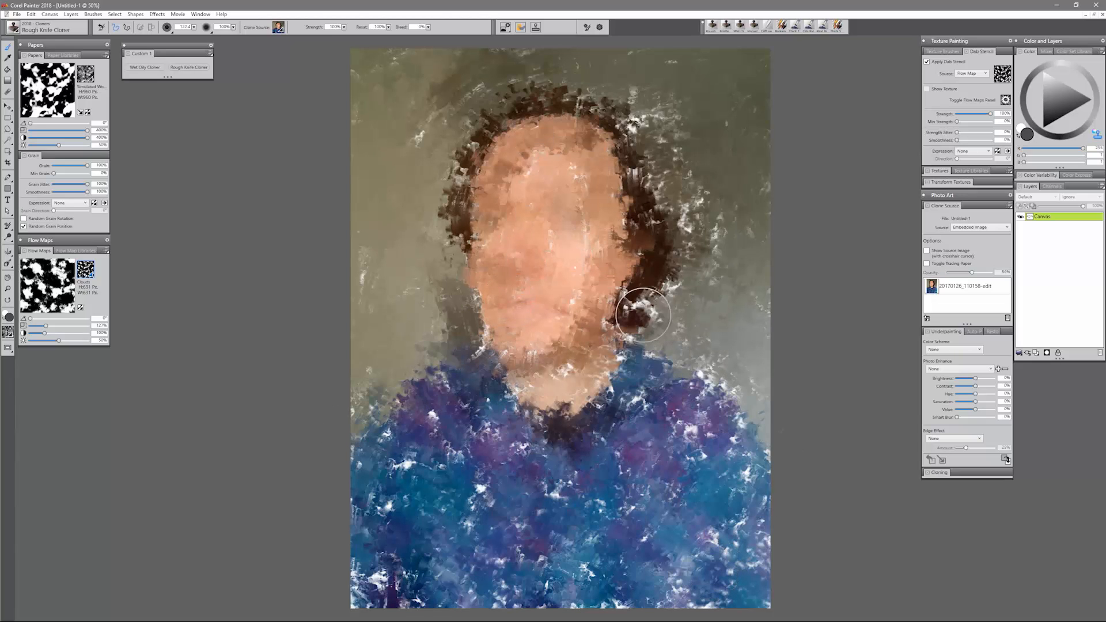
{"action": "left_click_drag", "start_coordinate": [642, 314], "coordinate": [718, 70]}
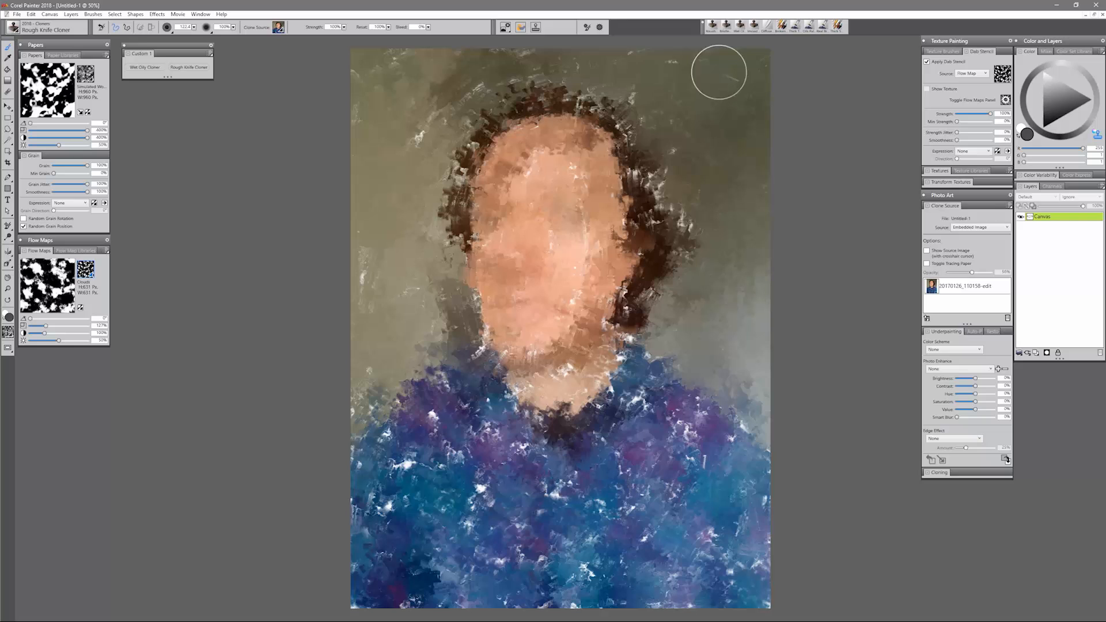
{"action": "left_click_drag", "start_coordinate": [718, 72], "coordinate": [784, 444]}
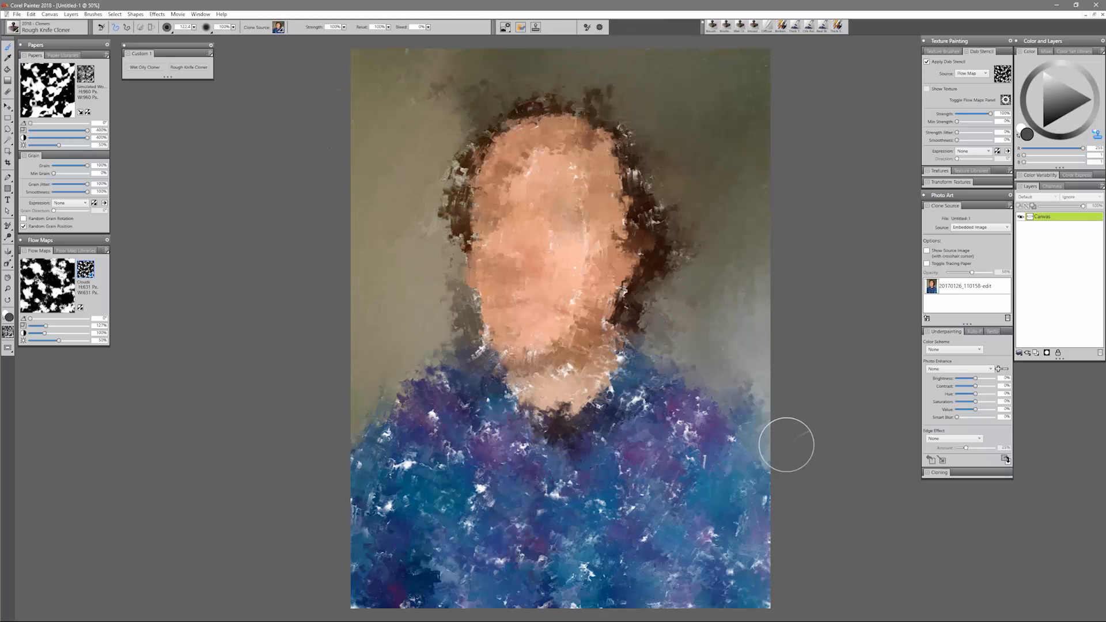
{"action": "left_click_drag", "start_coordinate": [785, 444], "coordinate": [528, 481]}
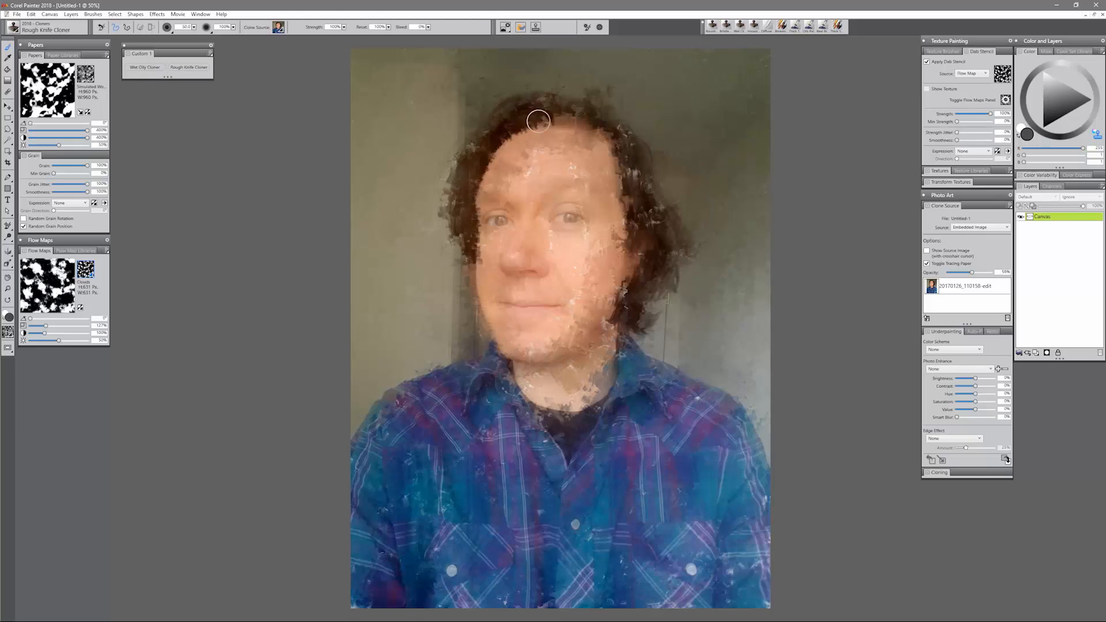
Fill the hair and neck with rough knife-textured cloned strokes
{"action": "left_click_drag", "start_coordinate": [537, 121], "coordinate": [627, 141]}
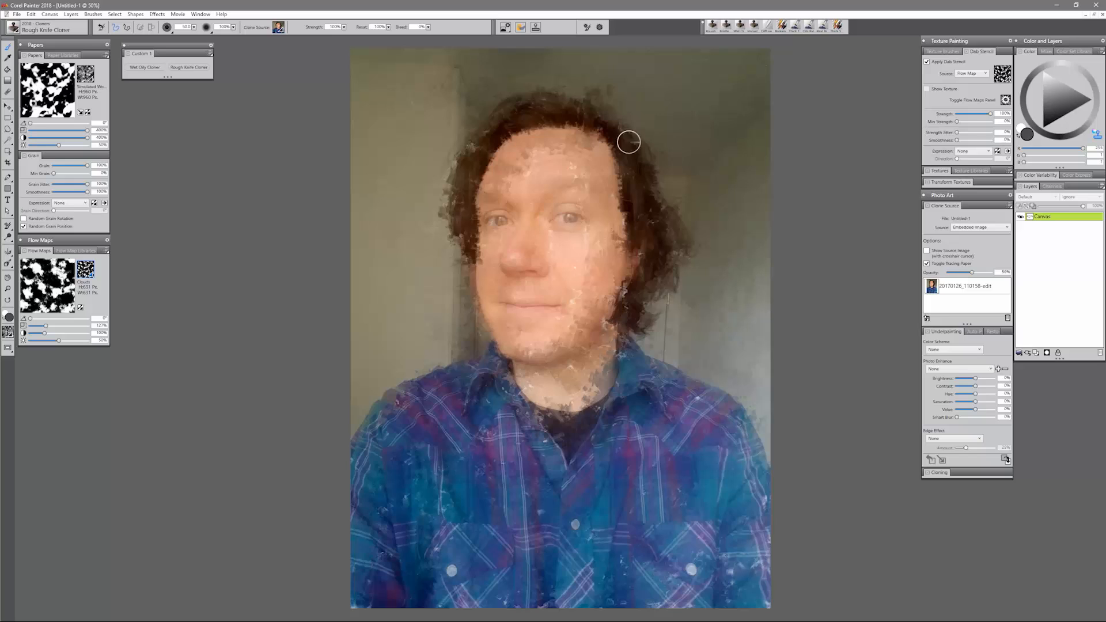
{"action": "left_click_drag", "start_coordinate": [628, 141], "coordinate": [617, 355]}
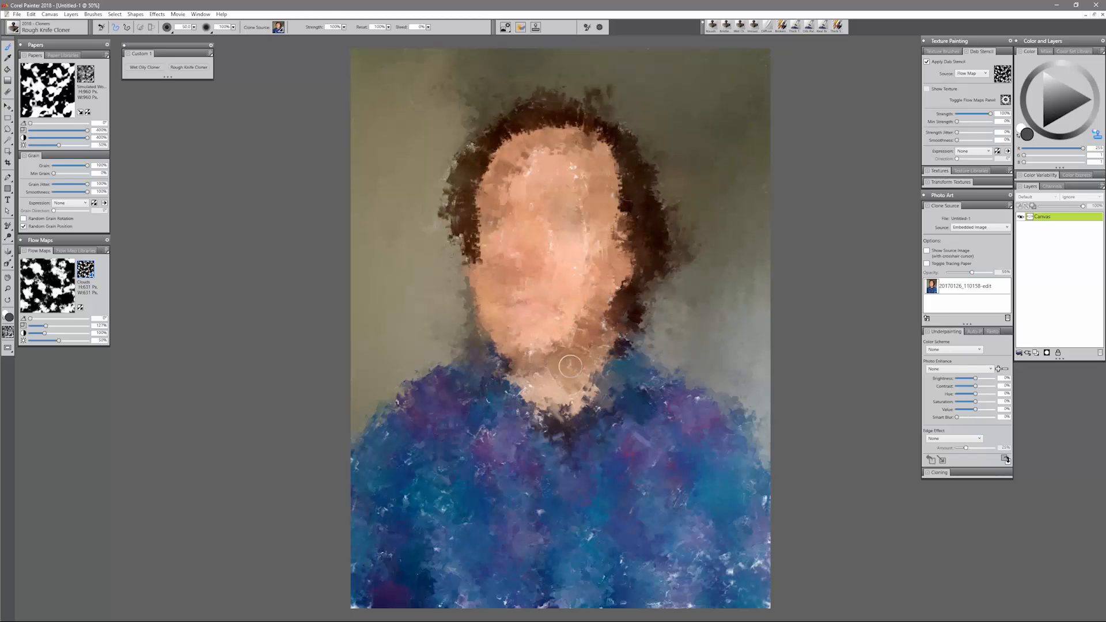
{"action": "left_click_drag", "start_coordinate": [571, 365], "coordinate": [706, 571]}
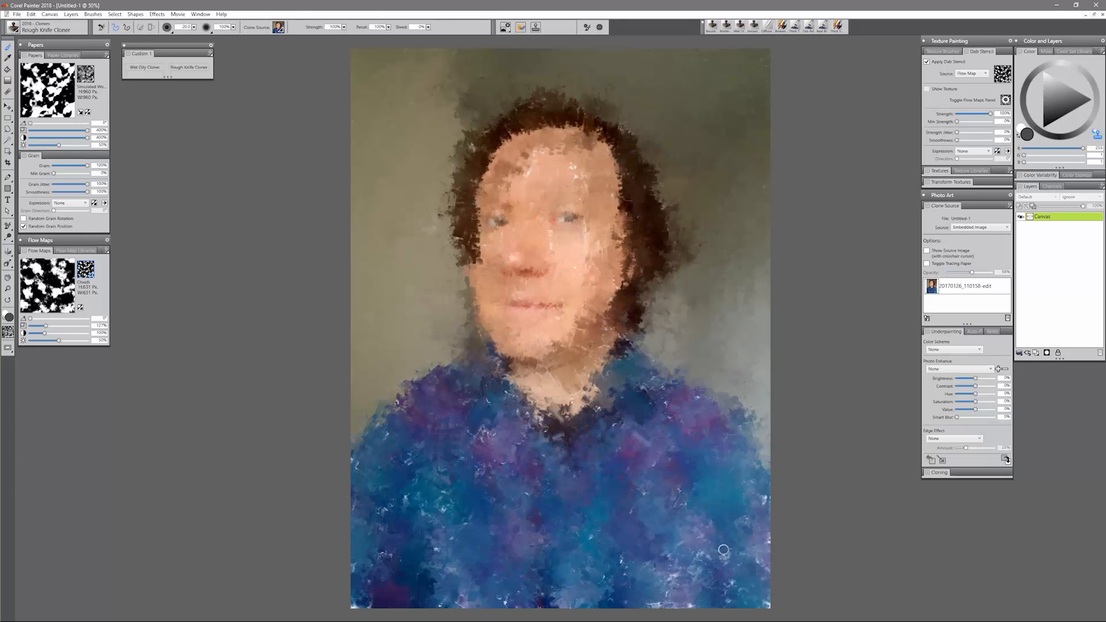
{"action": "left_click", "coordinate": [927, 264]}
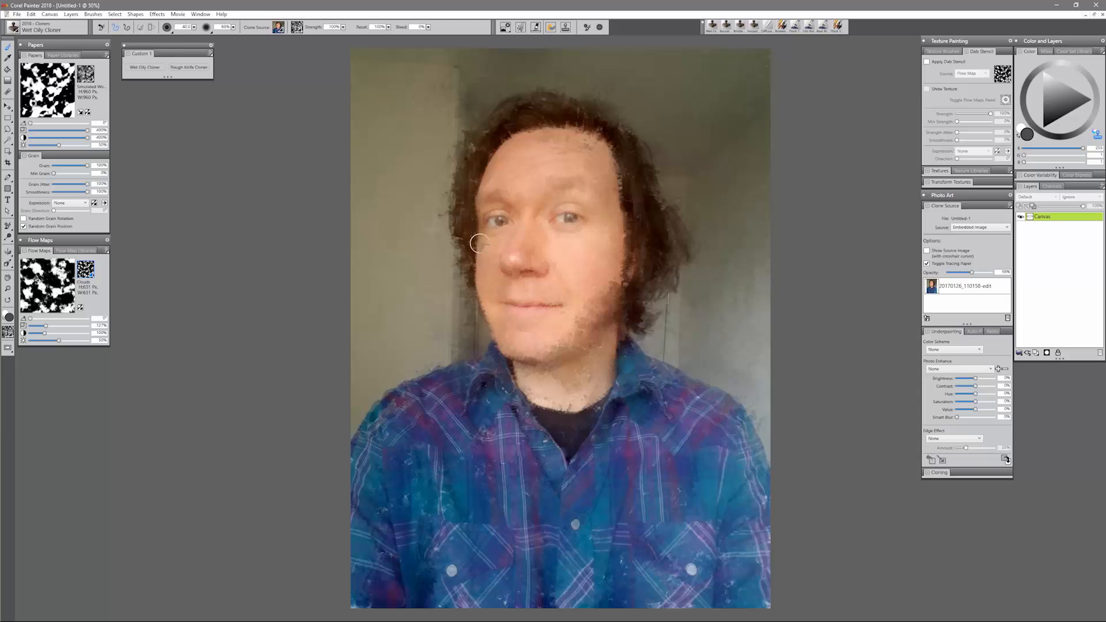
{"action": "mouse_move", "coordinate": [501, 204]}
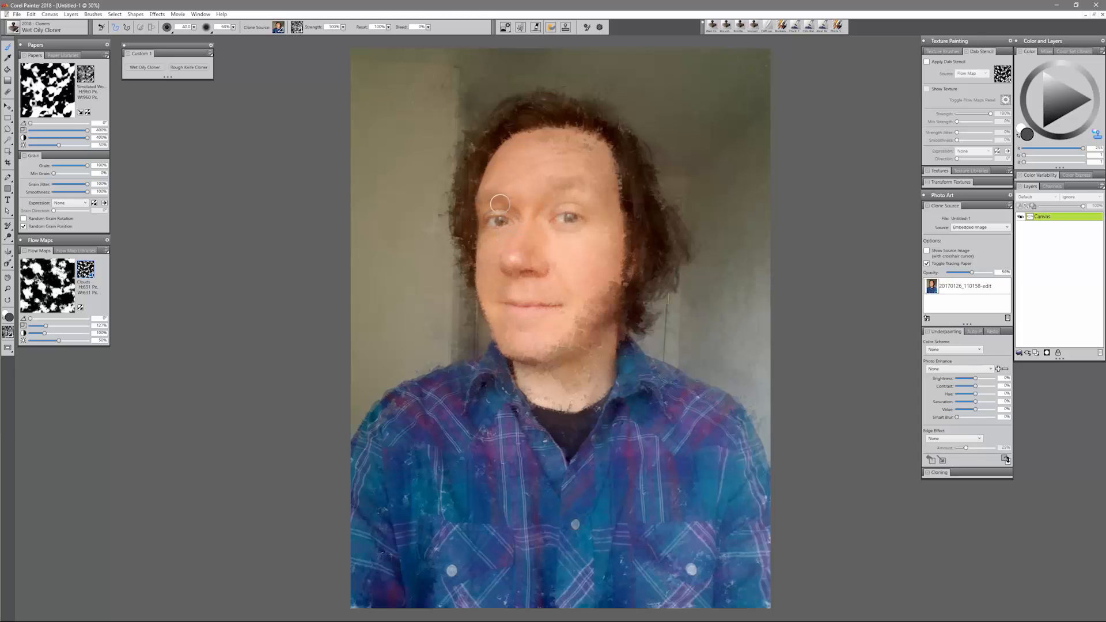
Smooth the skin around the eyes with Wet Oily Cloner strokes
{"action": "left_click_drag", "start_coordinate": [499, 203], "coordinate": [603, 144]}
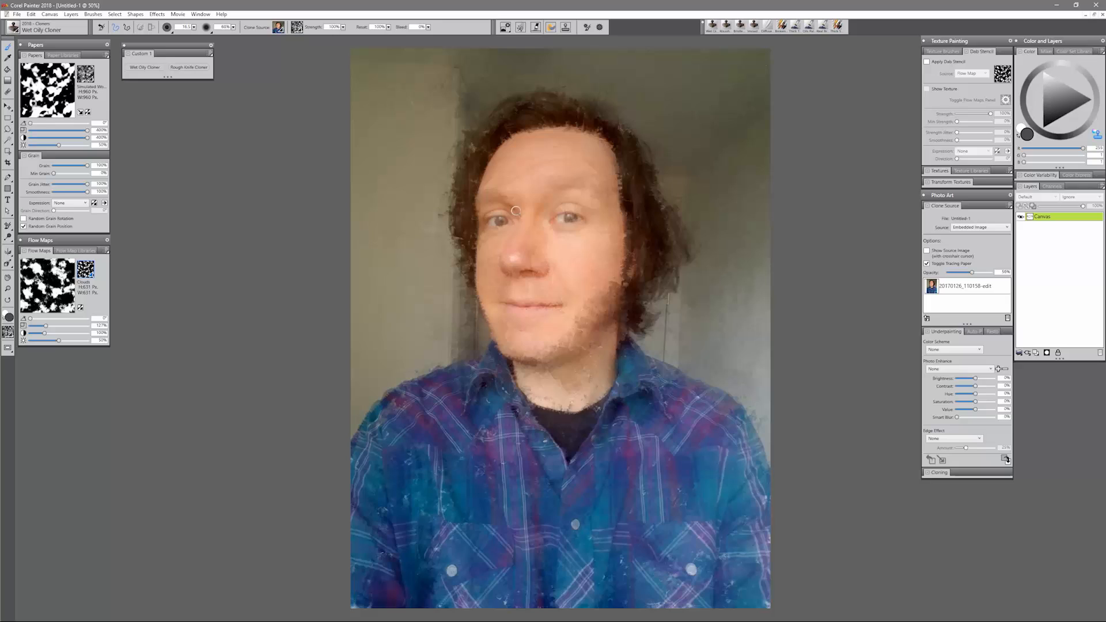
{"action": "mouse_move", "coordinate": [481, 226]}
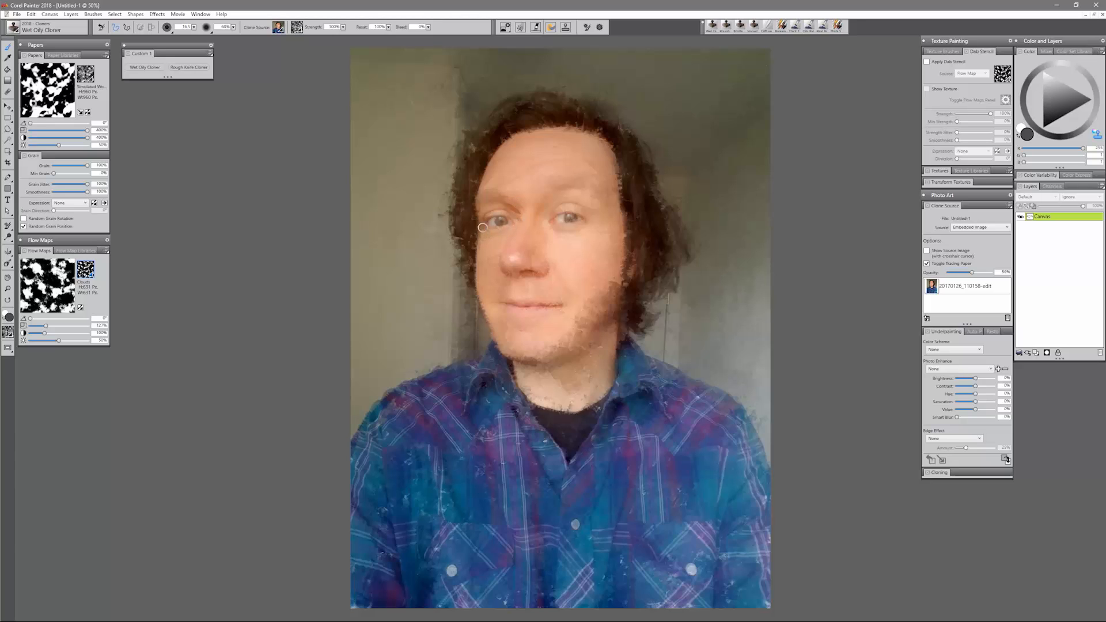
{"action": "mouse_move", "coordinate": [518, 225]}
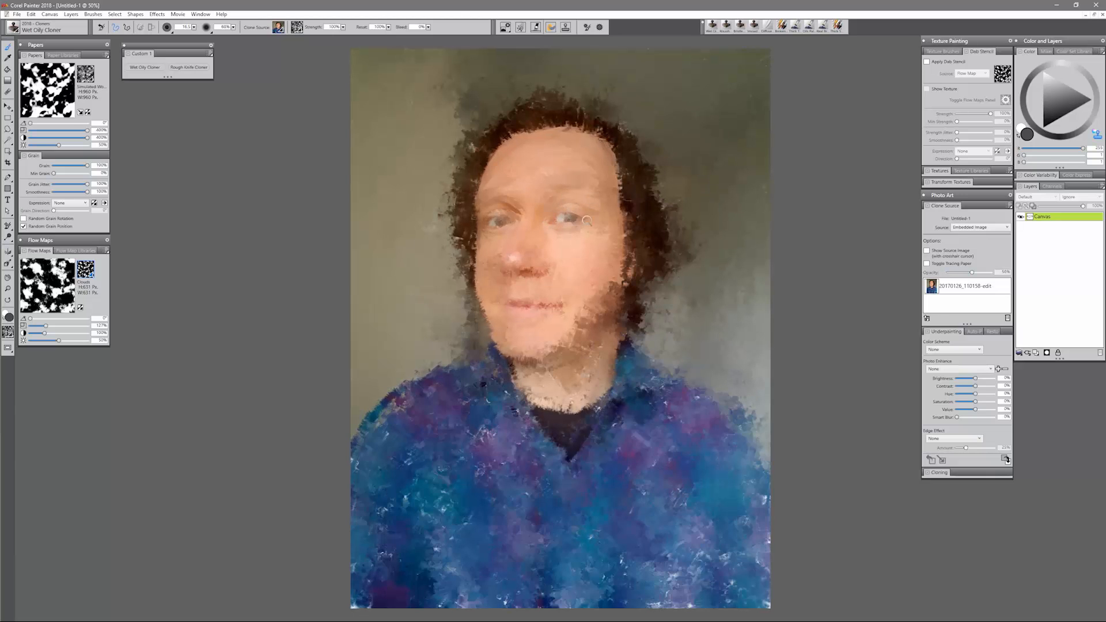
{"action": "left_click", "coordinate": [926, 263]}
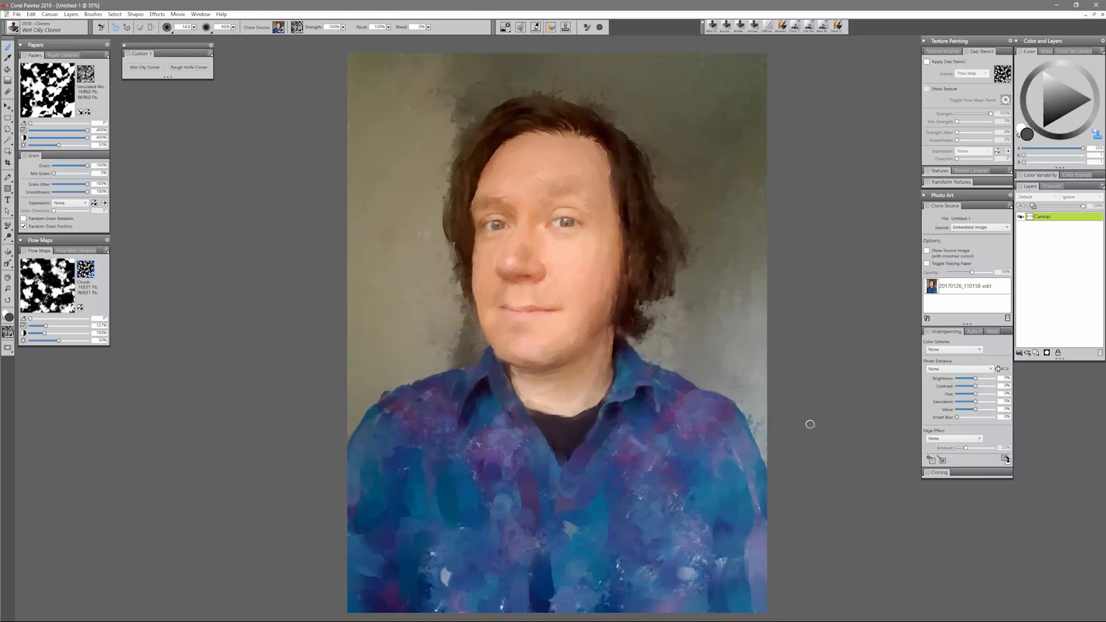
Reselect Rough Knife Cloner and roughen the wall beside the cheek, the shirt and the left eye
{"action": "left_click", "coordinate": [188, 66]}
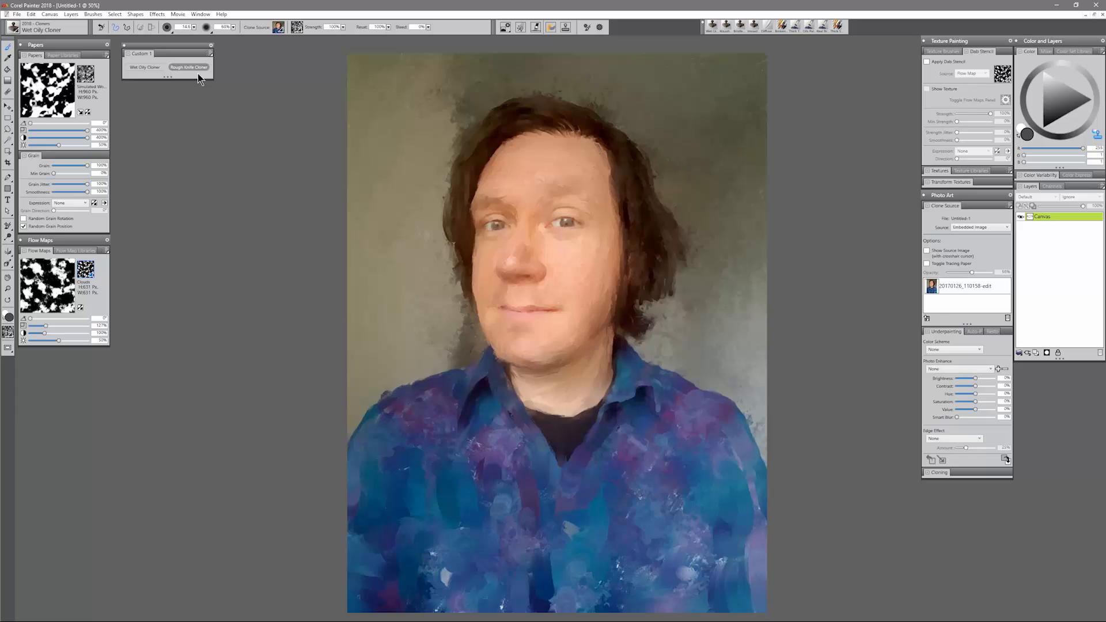
{"action": "left_click", "coordinate": [189, 67]}
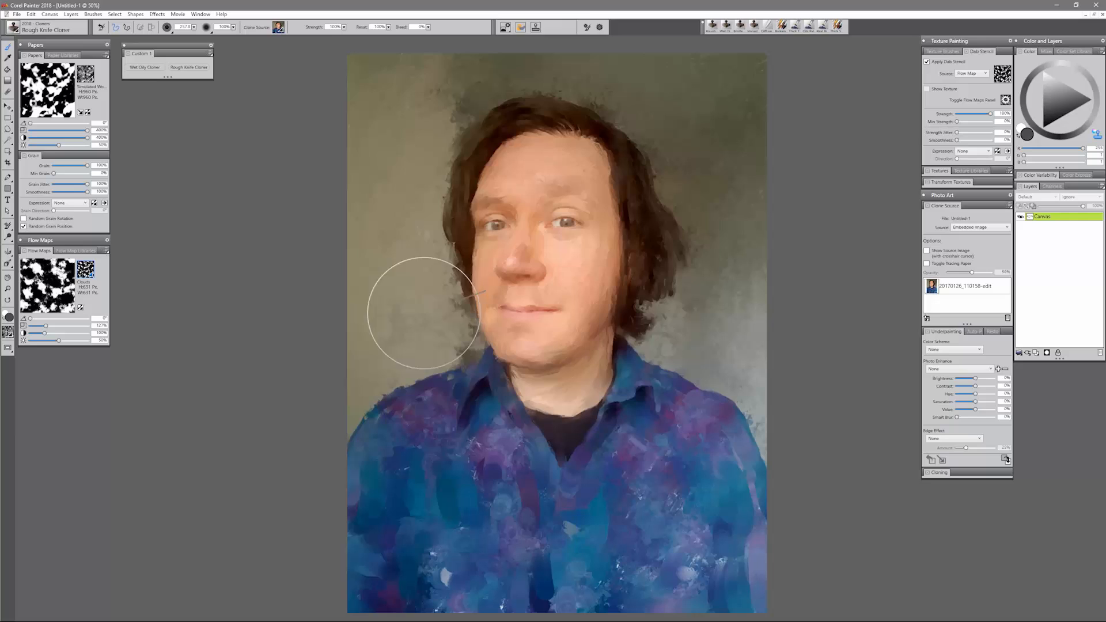
{"action": "left_click_drag", "start_coordinate": [423, 311], "coordinate": [644, 511]}
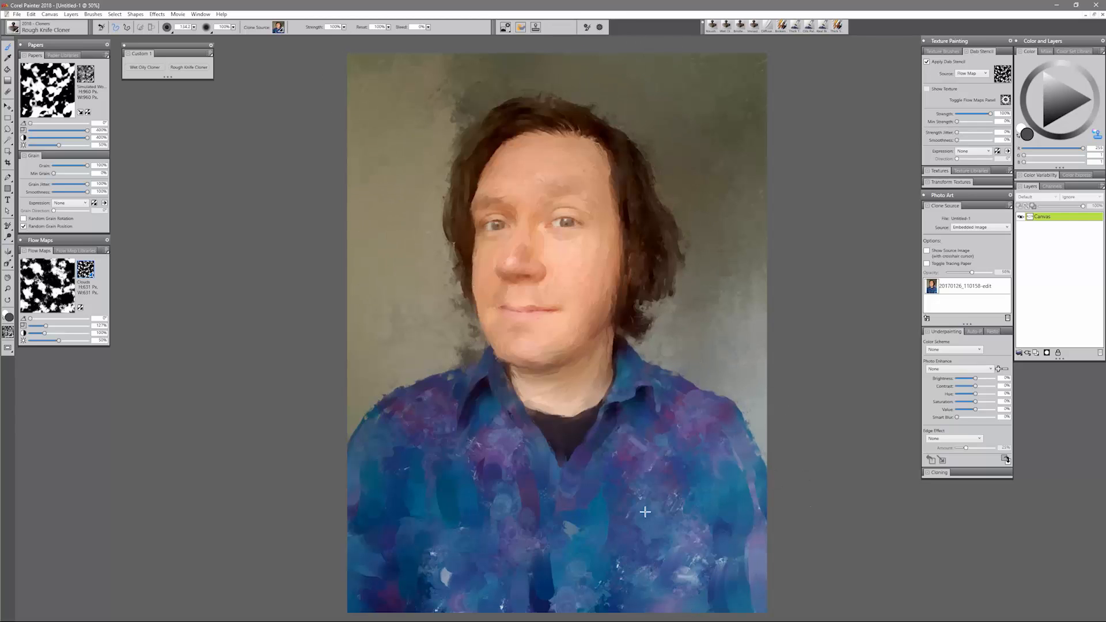
{"action": "left_click_drag", "start_coordinate": [644, 512], "coordinate": [456, 436]}
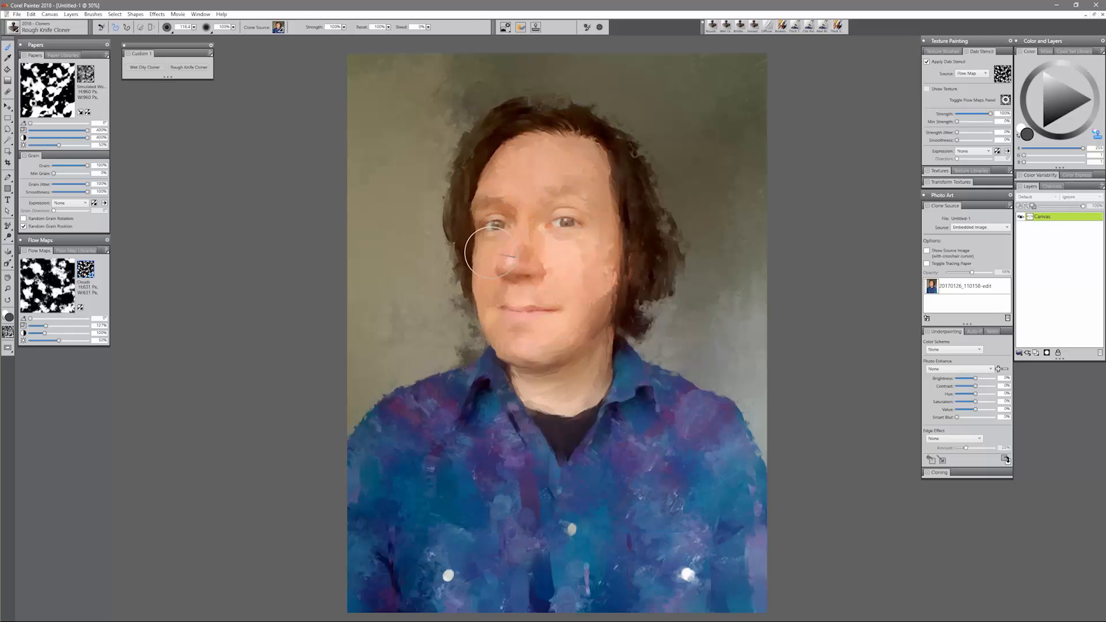
{"action": "left_click_drag", "start_coordinate": [490, 250], "coordinate": [571, 346]}
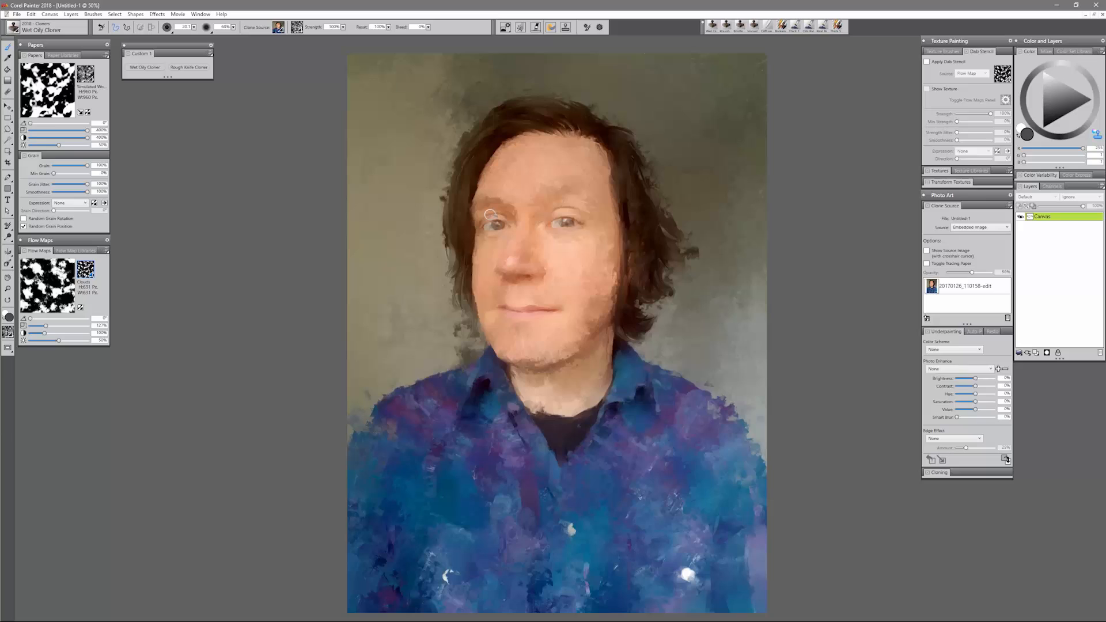
{"action": "mouse_move", "coordinate": [854, 453]}
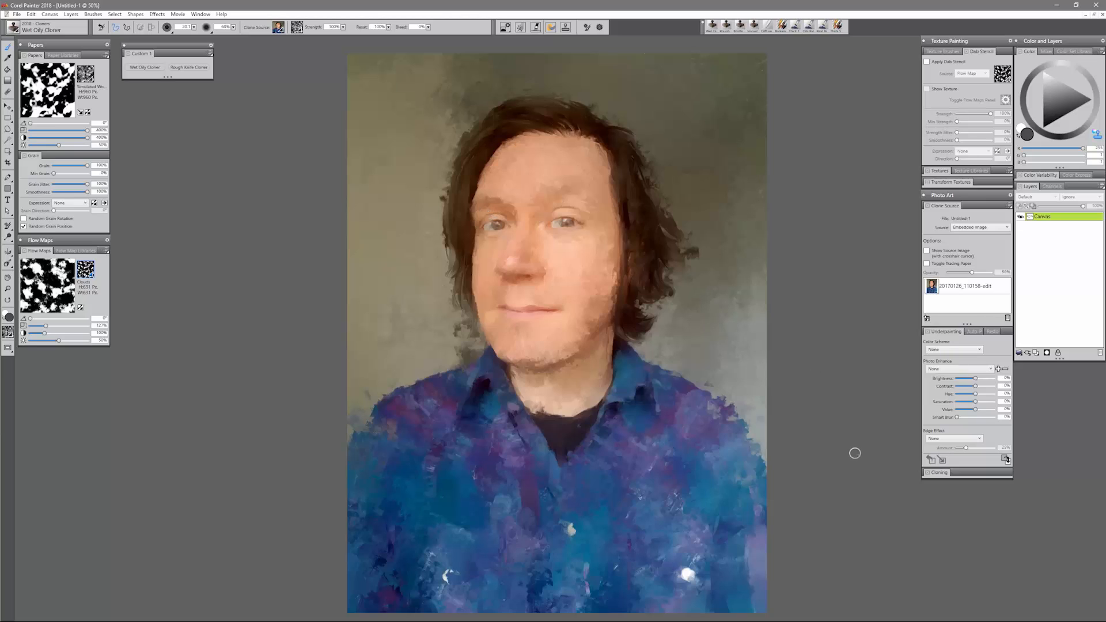